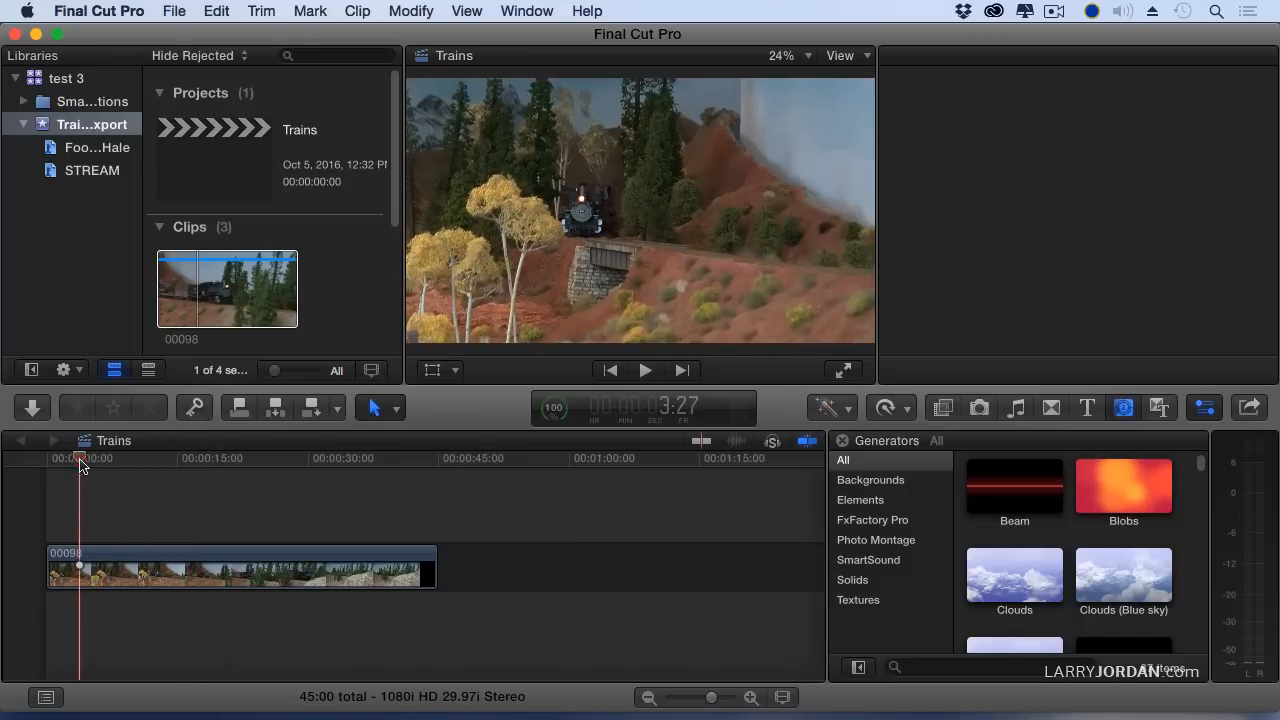
# - Preview the train footage by skimming through its start and middle
pyautogui.moveTo(50, 570); pyautogui.dragTo(90, 570)
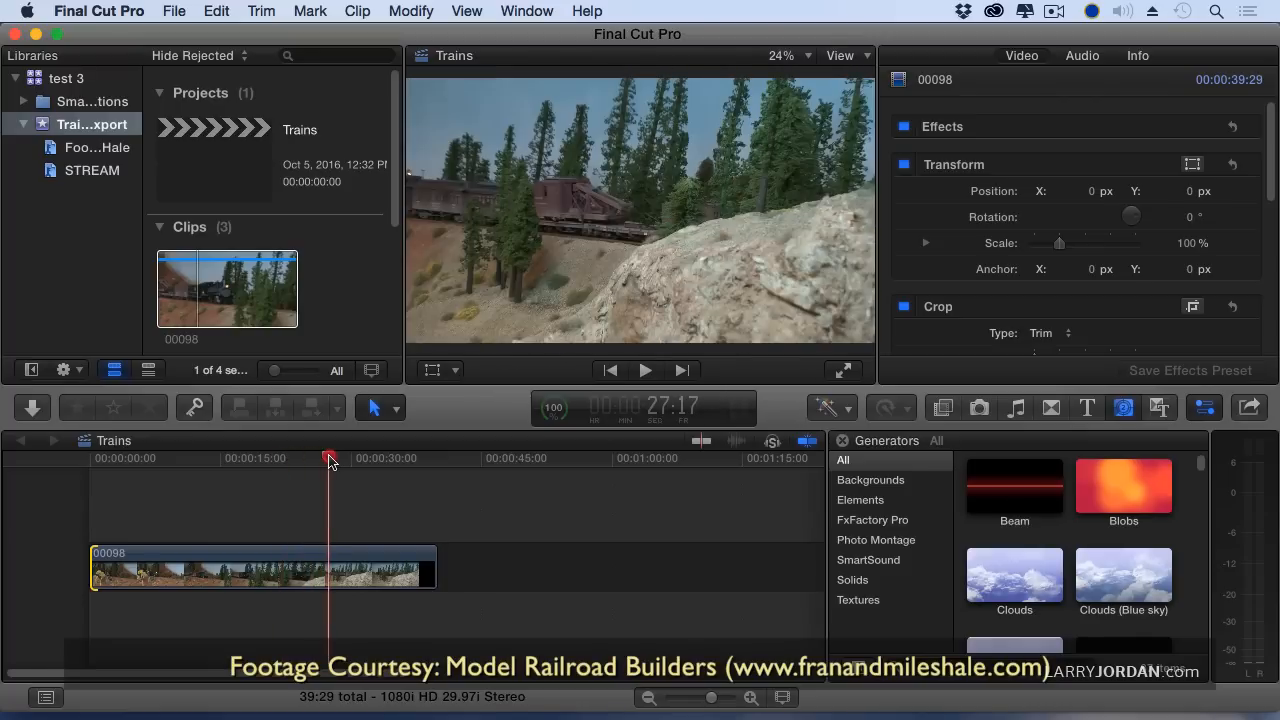
pyautogui.moveTo(332, 458); pyautogui.dragTo(316, 458)
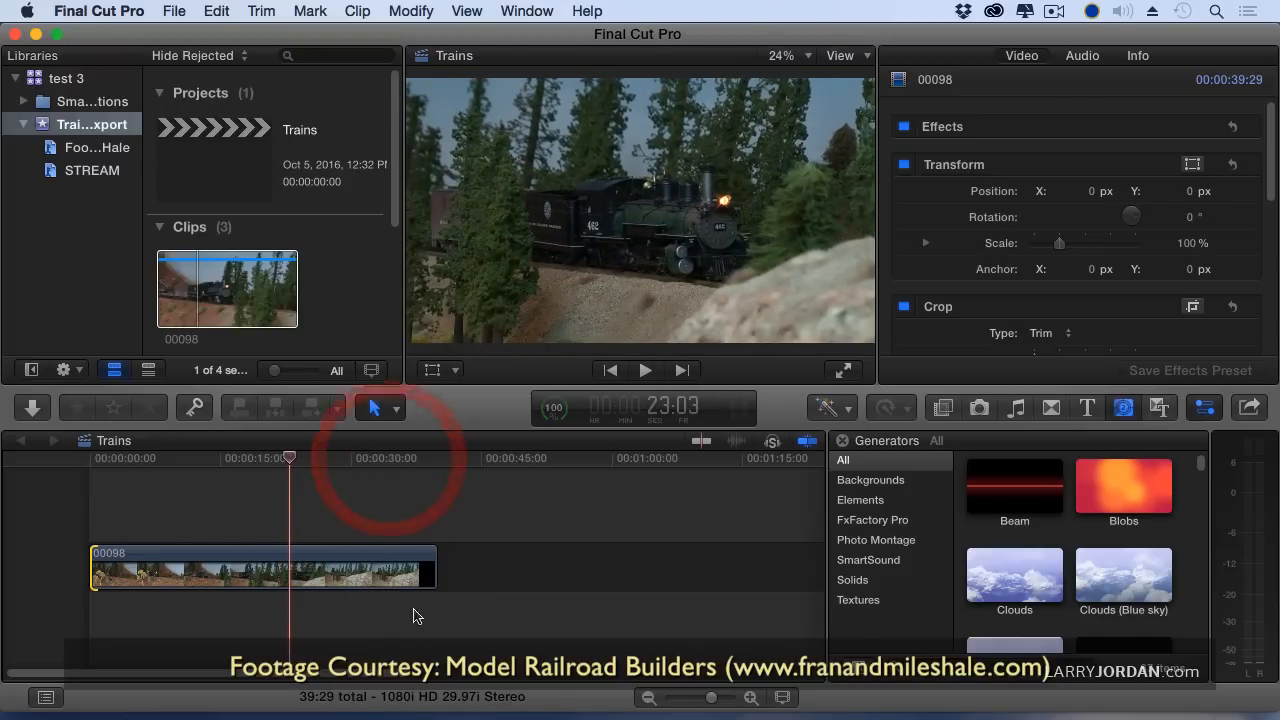
pyautogui.moveTo(436, 570); pyautogui.dragTo(290, 570)
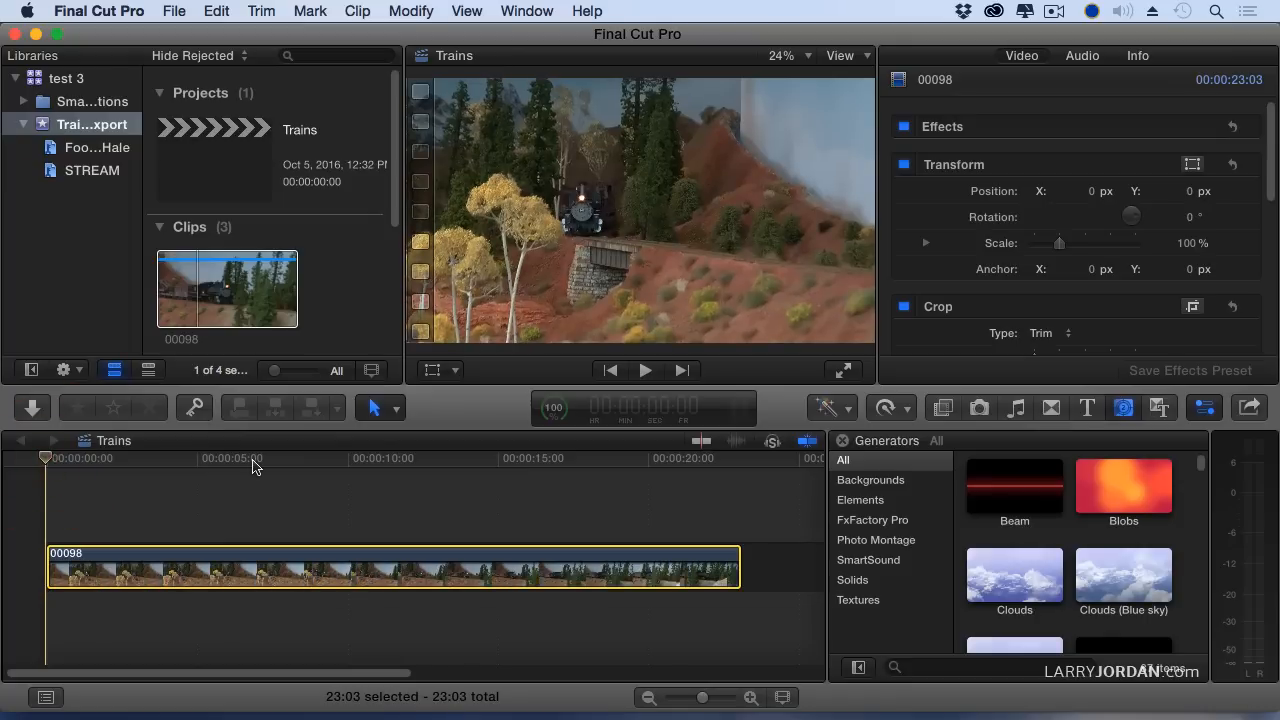
pyautogui.moveTo(16, 464)
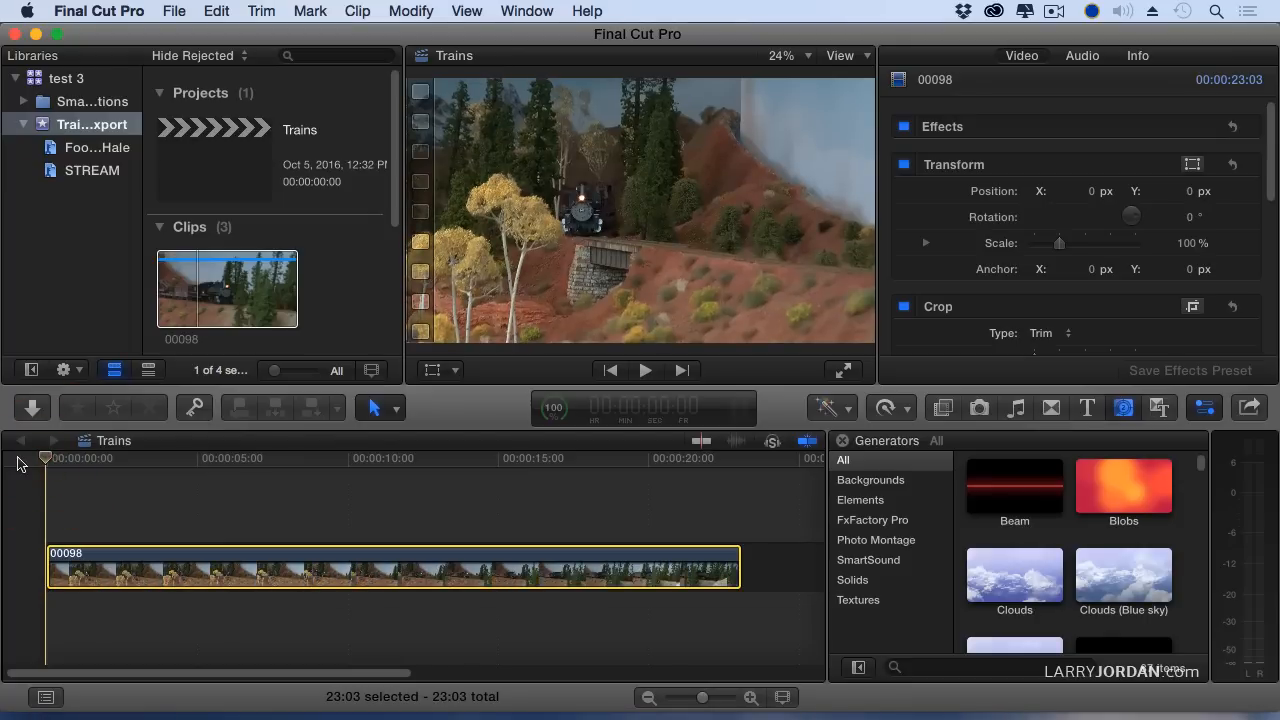
# - Place a SmartSound Music Placeholder under the train clip and extend it to the clip's 23:03 end
pyautogui.click(1124, 408)
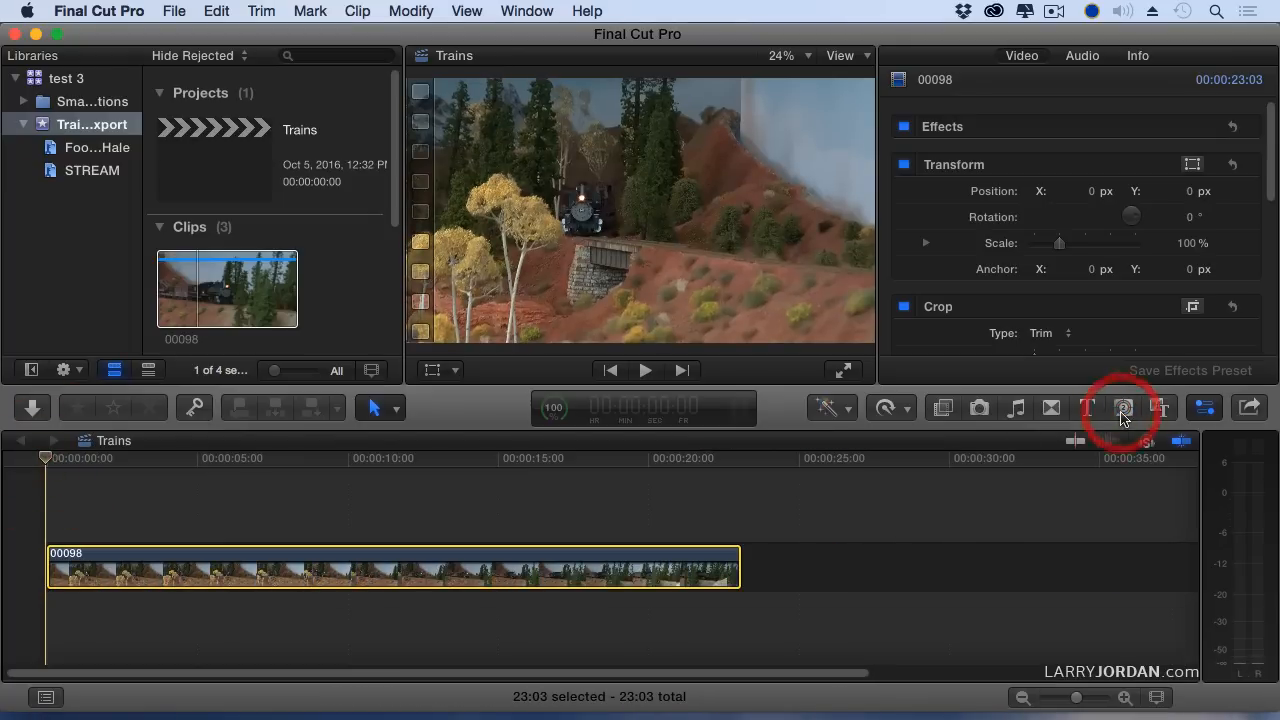
pyautogui.click(1124, 408)
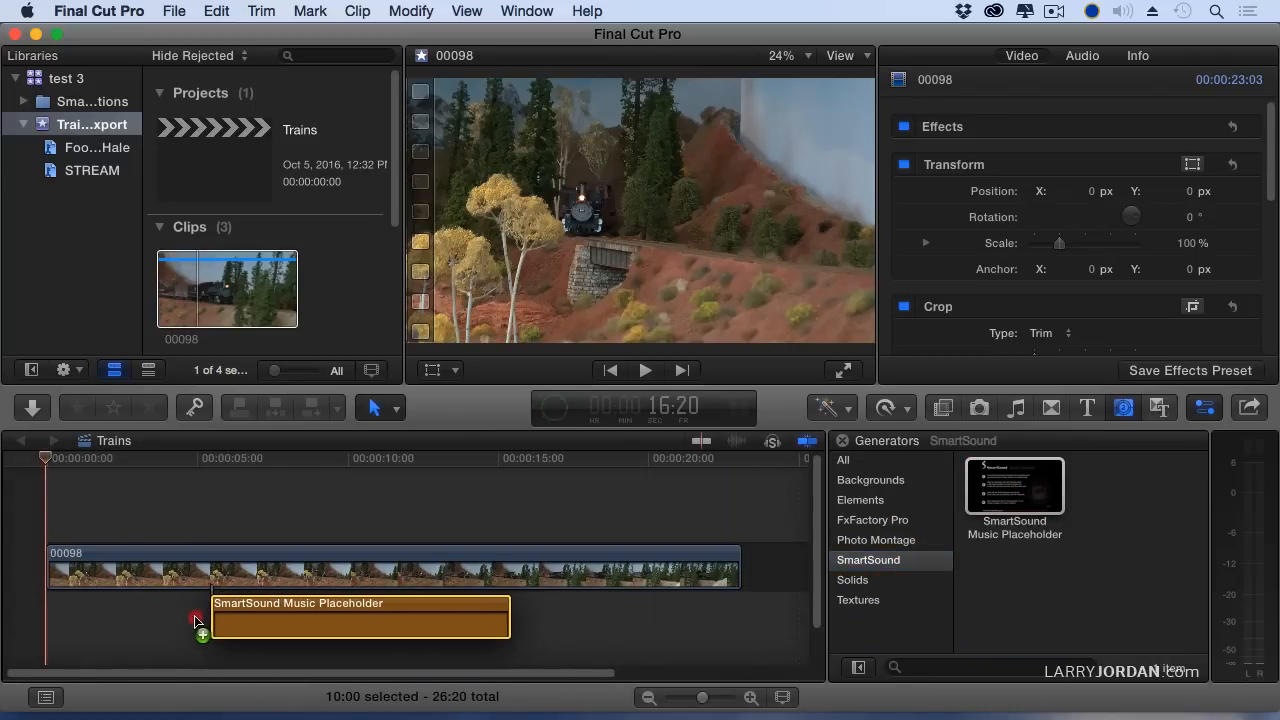
pyautogui.moveTo(360, 616); pyautogui.dragTo(130, 616)
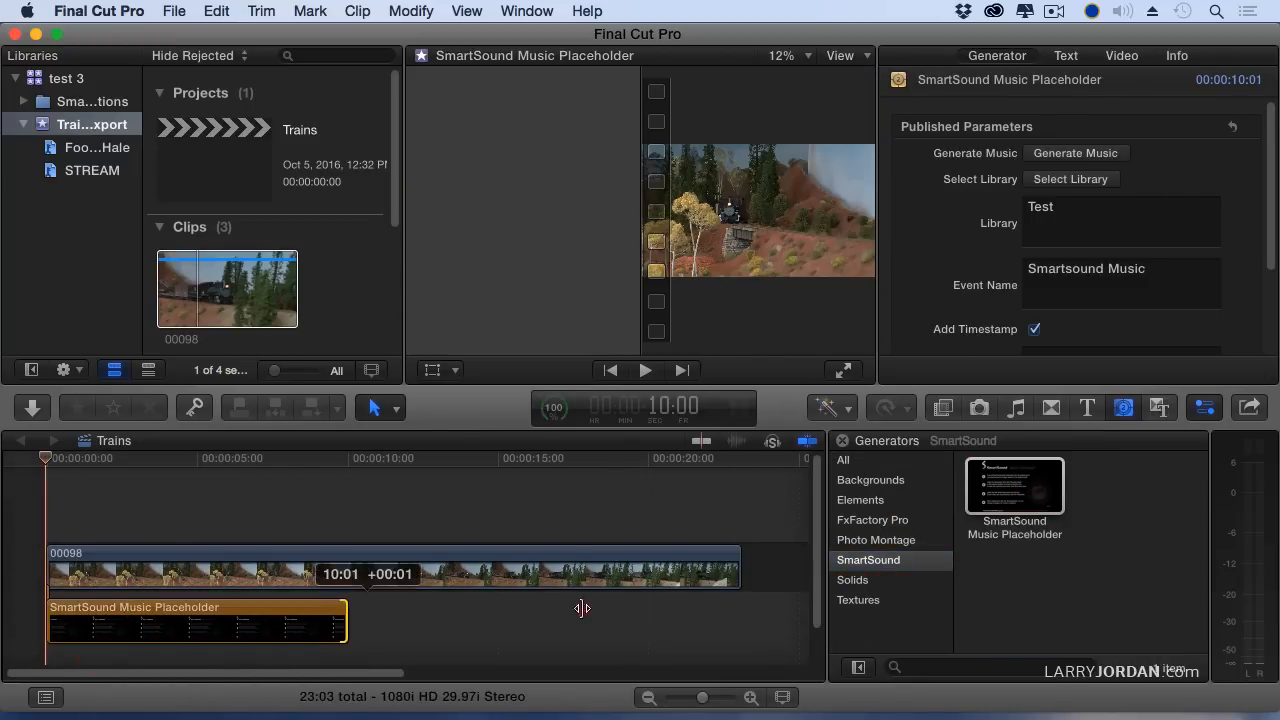
pyautogui.moveTo(348, 624); pyautogui.dragTo(740, 624)
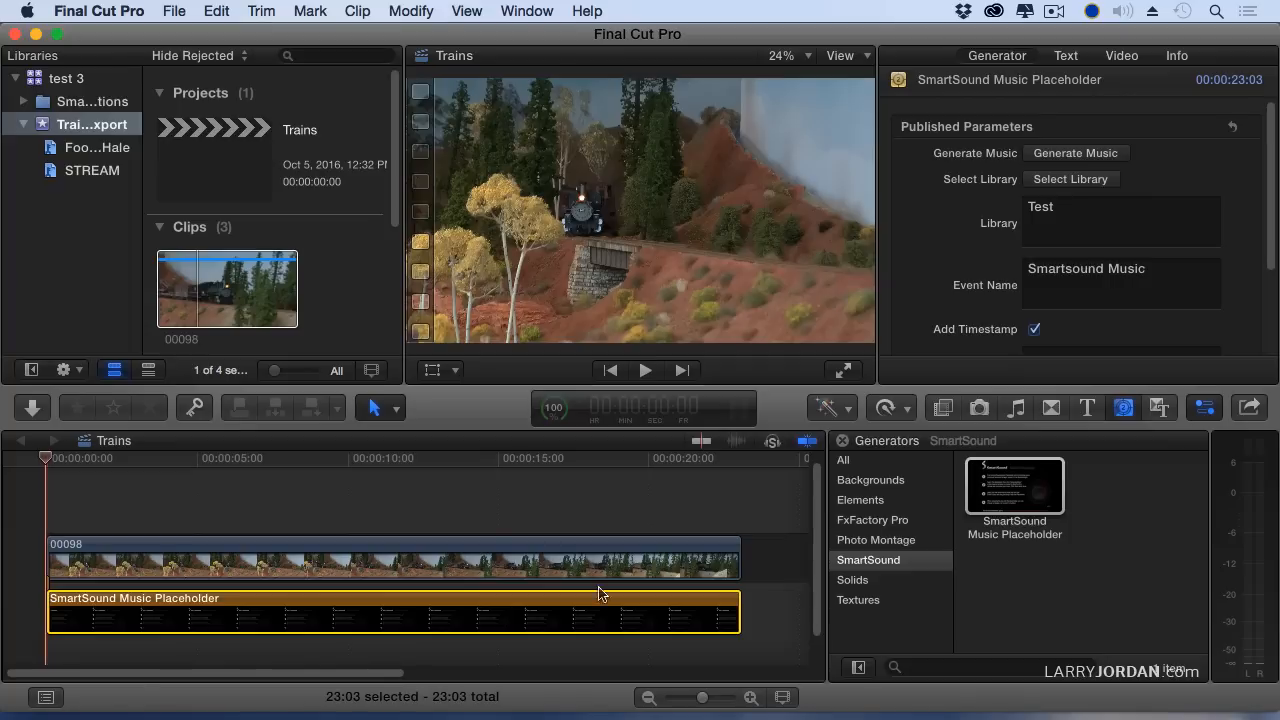
pyautogui.moveTo(996, 56)
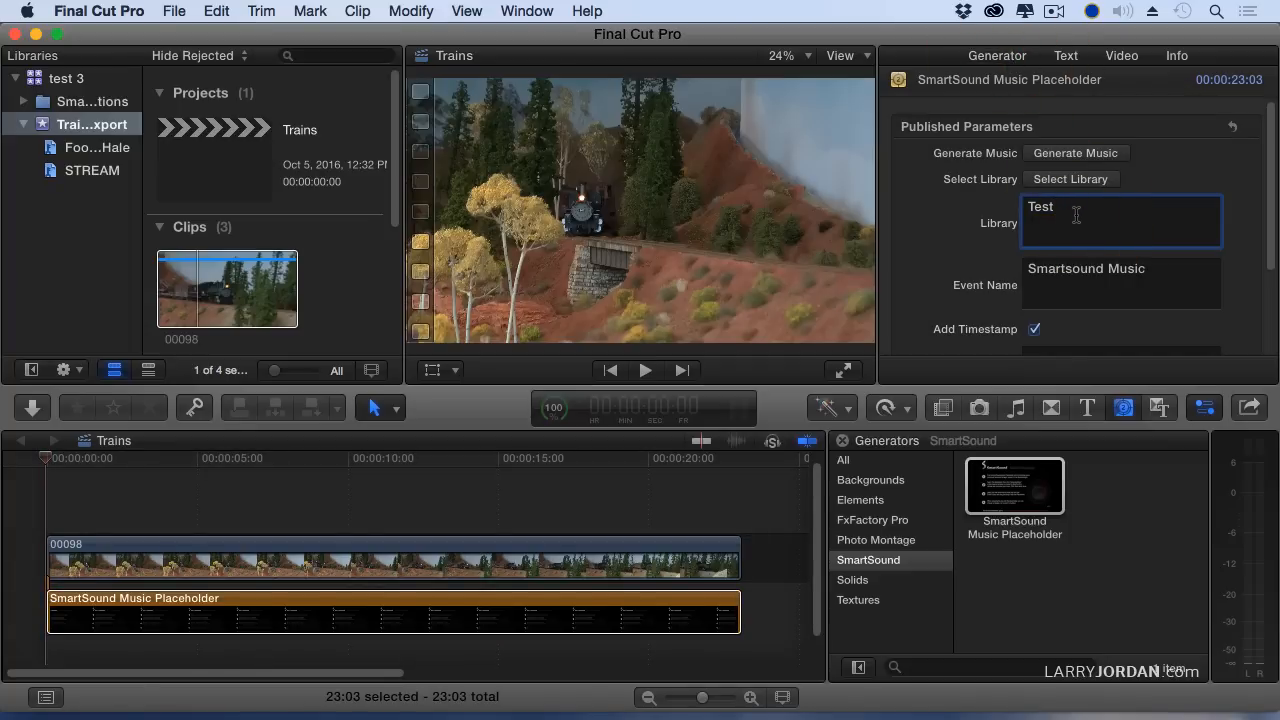
# - Set Library to 'test 3' and Audio Clip Name to 'Main Train Theme', then generate the music
pyautogui.write('test 3')
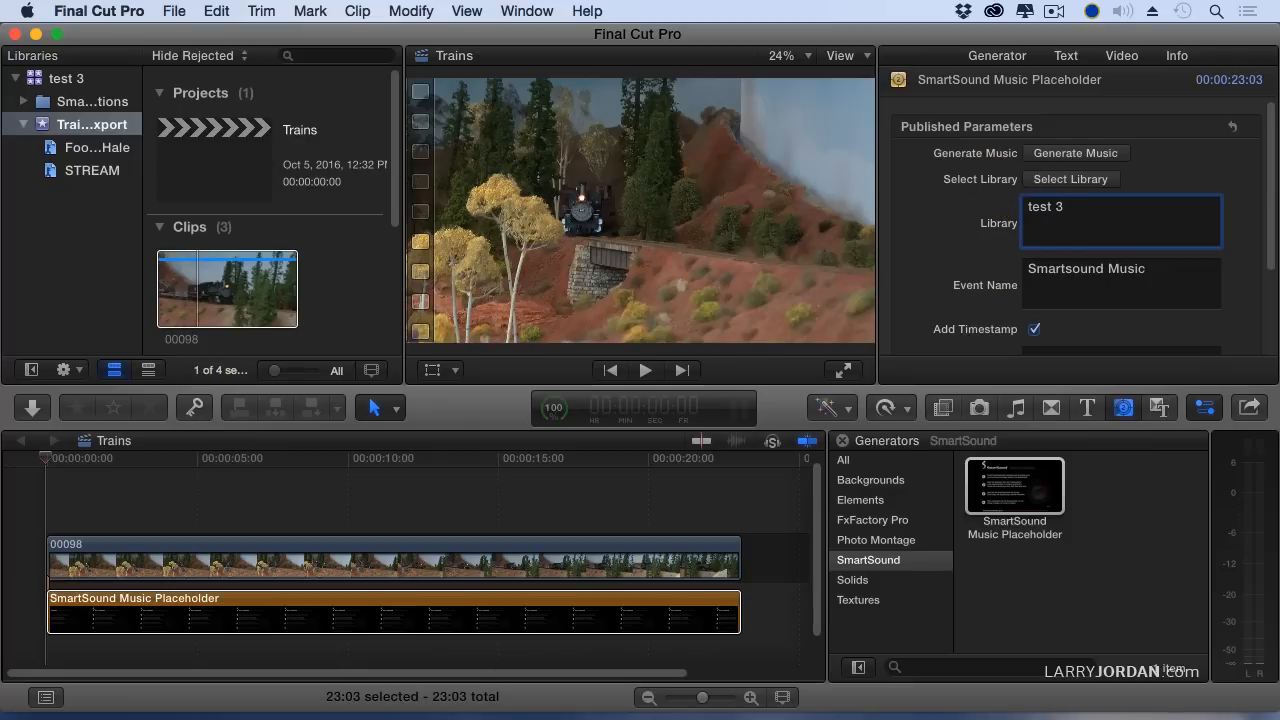
pyautogui.scroll(-3)
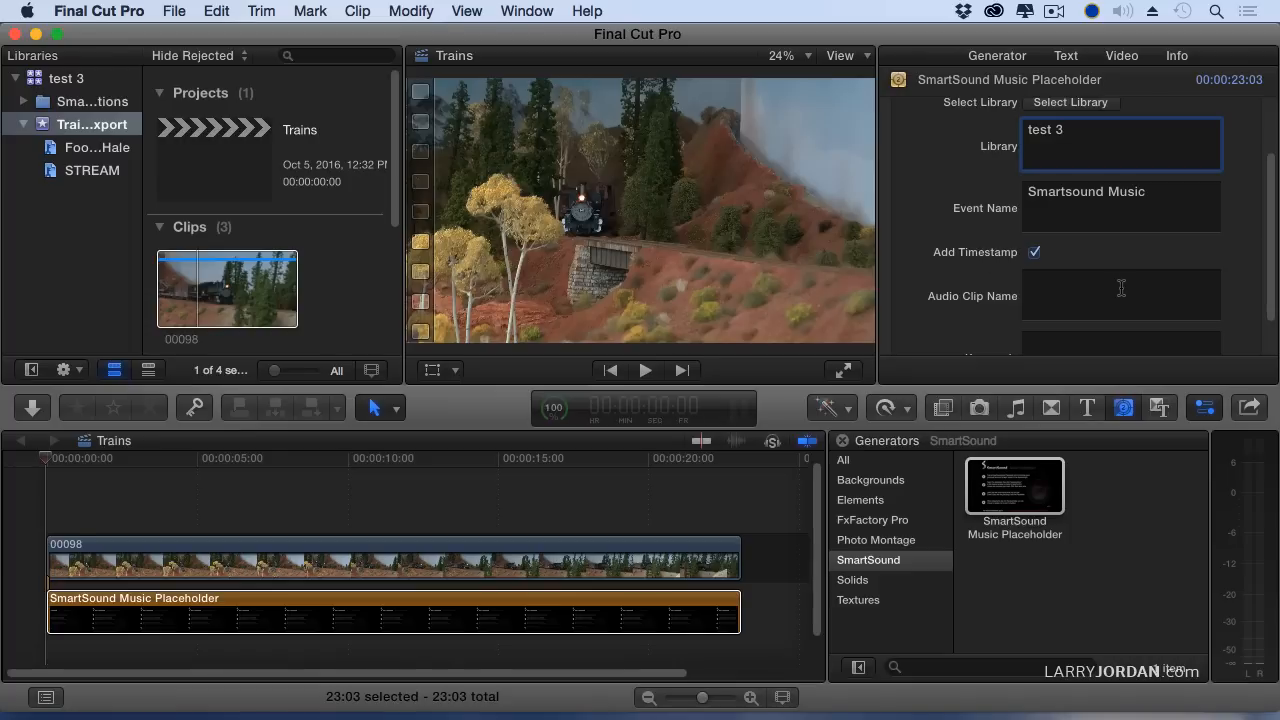
pyautogui.write('Main')
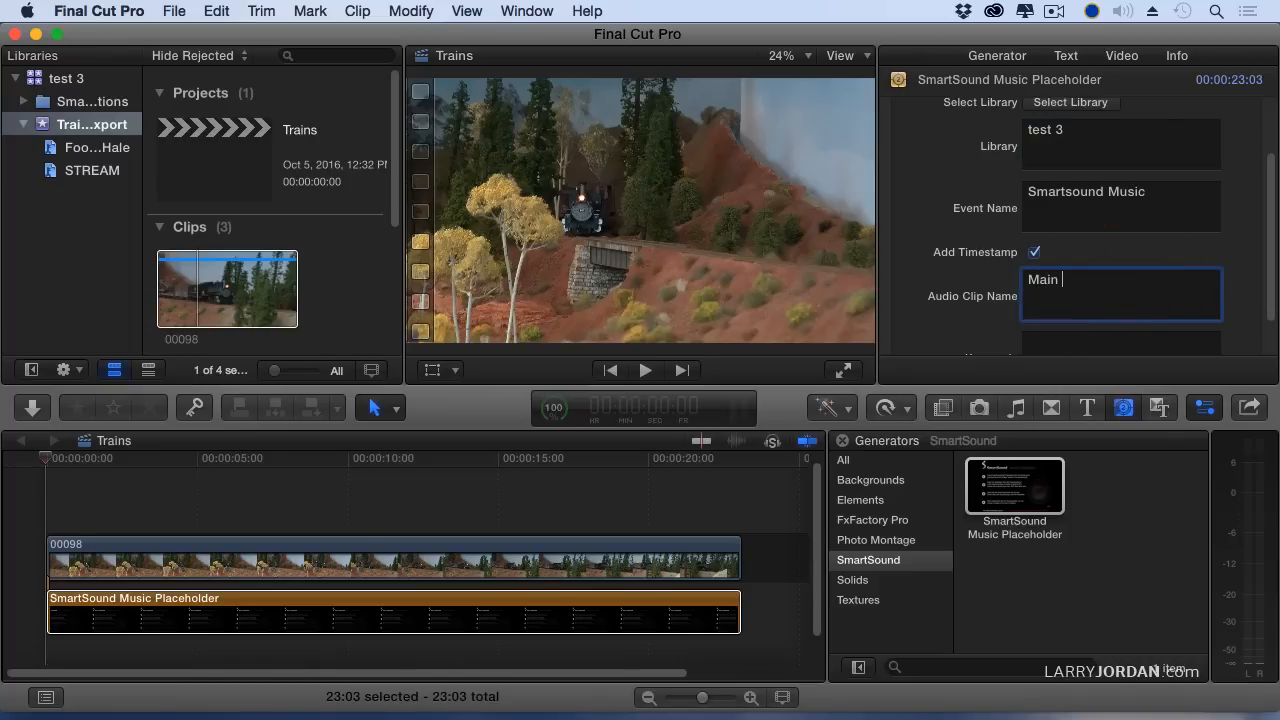
pyautogui.write('Train Theme')
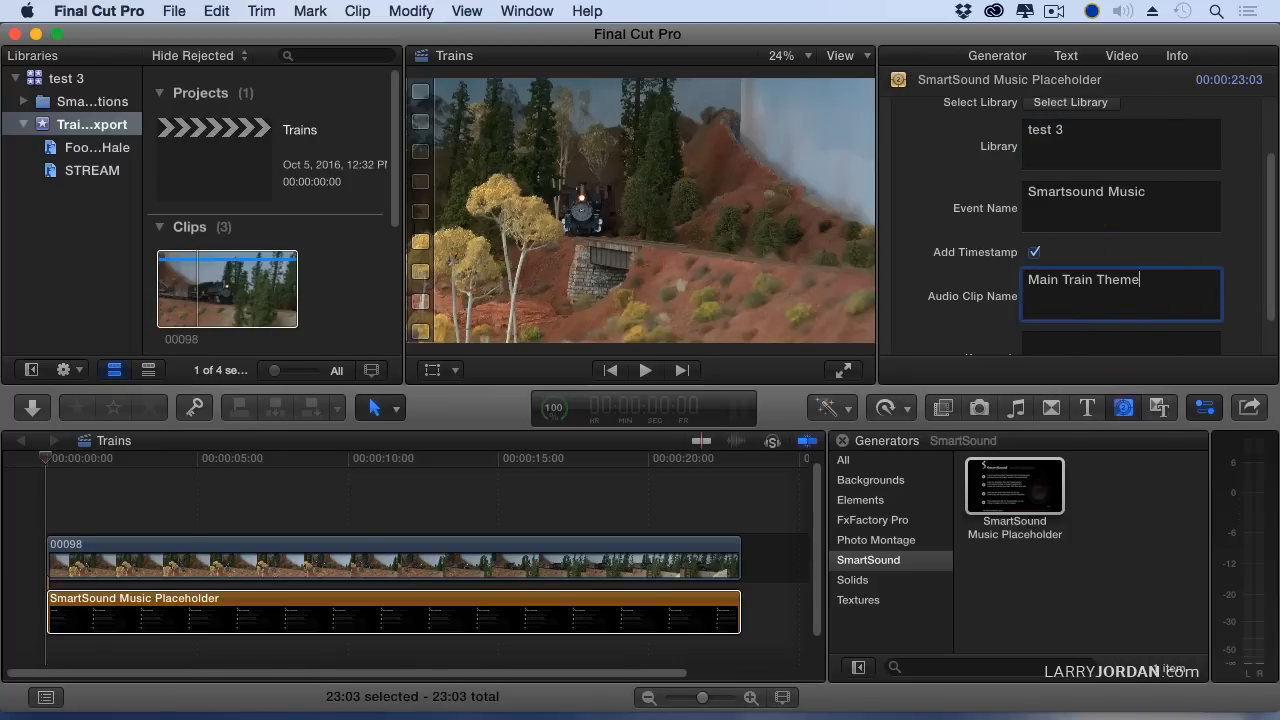
pyautogui.scroll(-3)
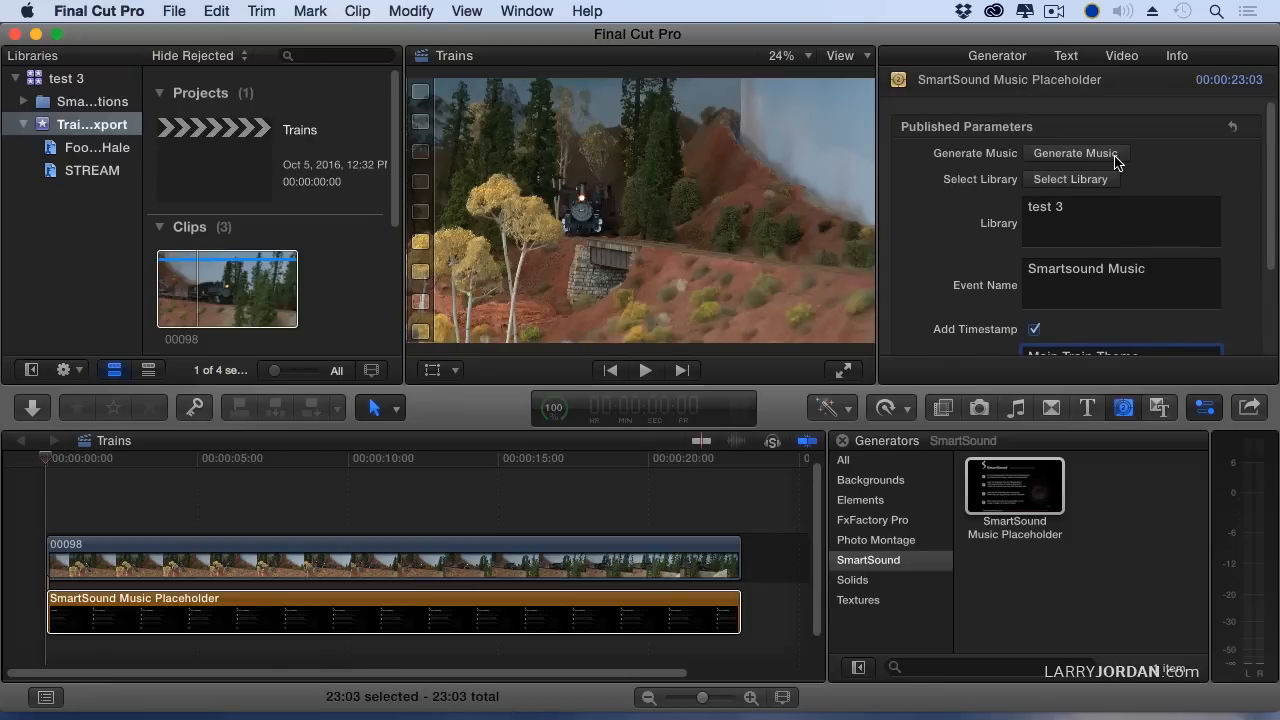
pyautogui.click(1076, 152)
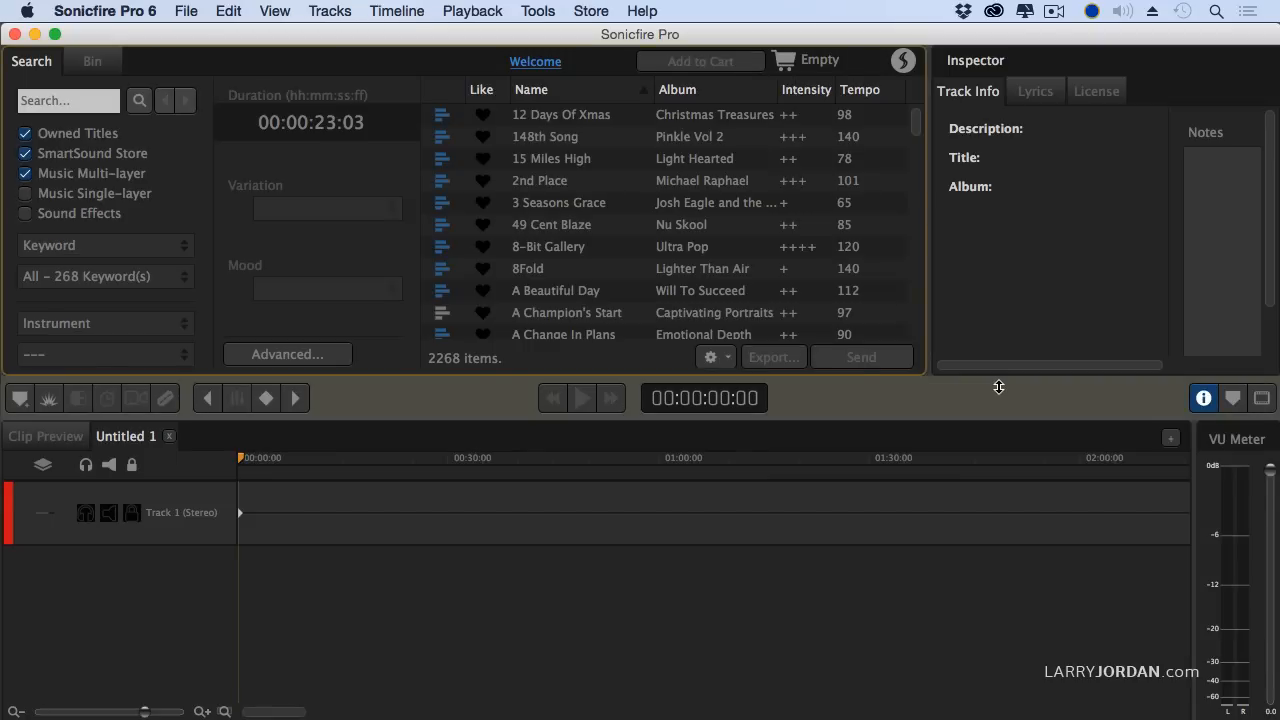
# - Select the track A Beautiful Day in Sonicfire Pro's Search pane at the 23:03 duration
pyautogui.click(536, 60)
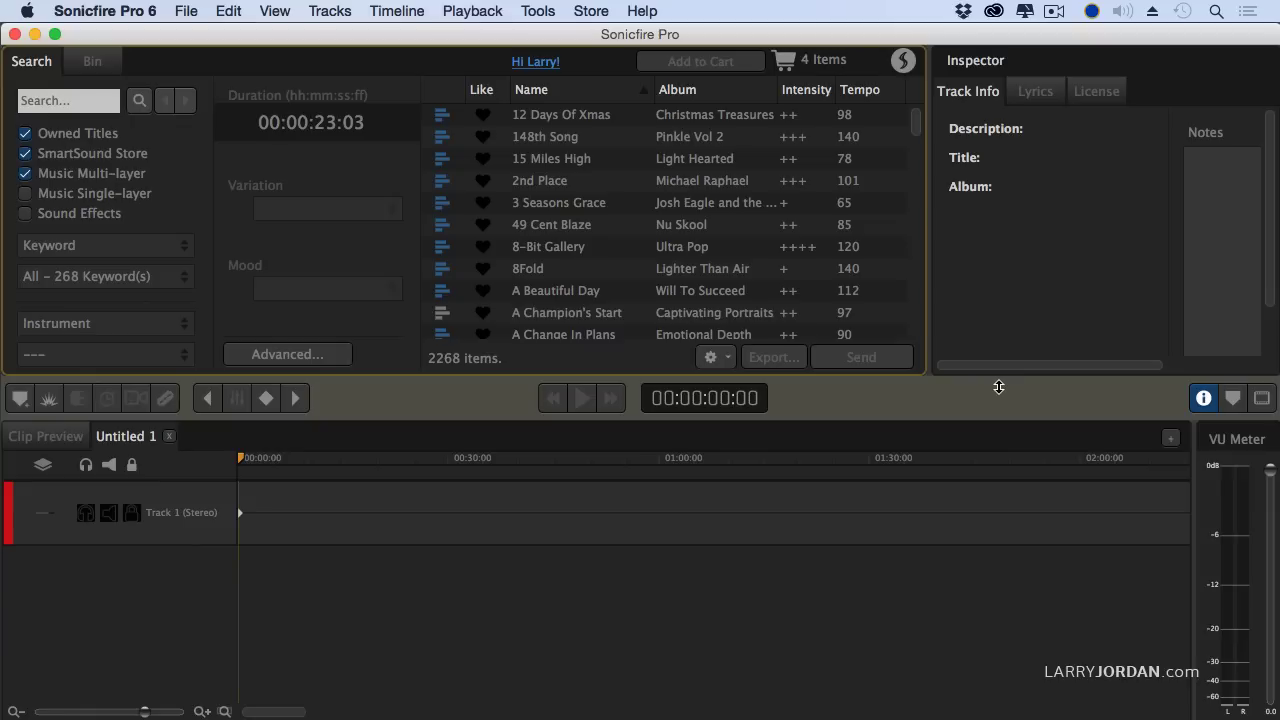
pyautogui.scroll(-3)
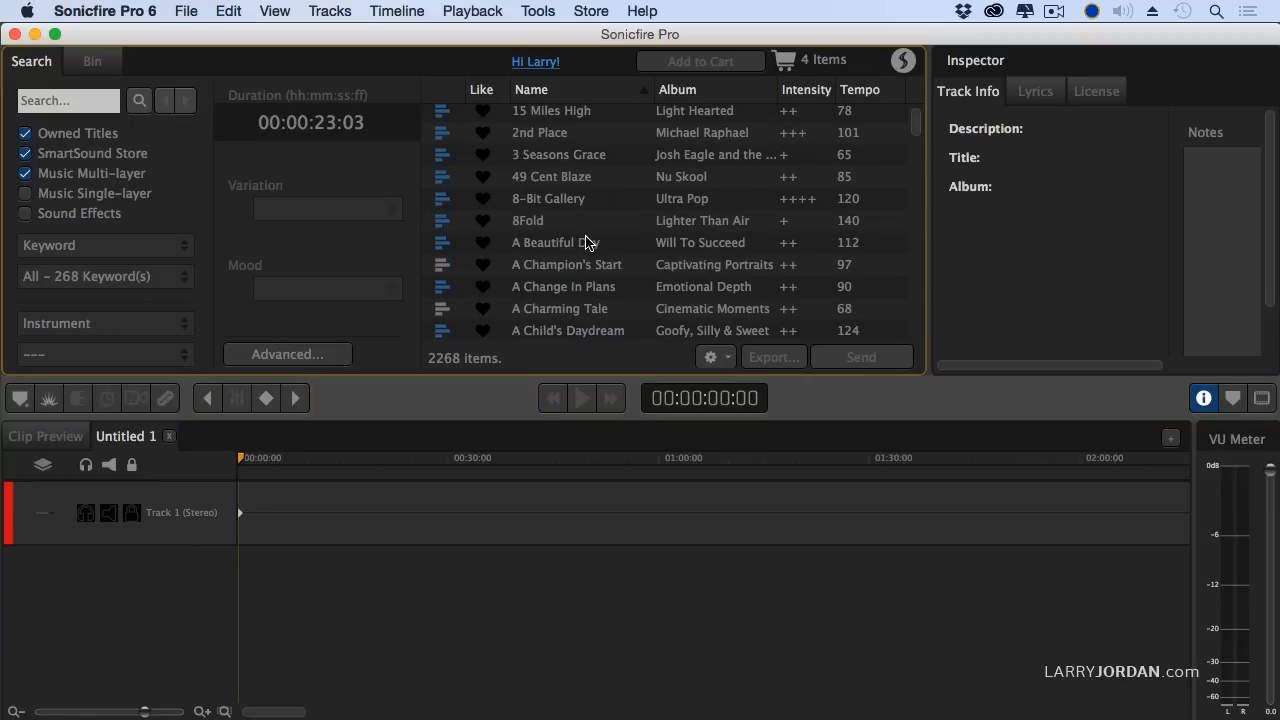
pyautogui.click(556, 242)
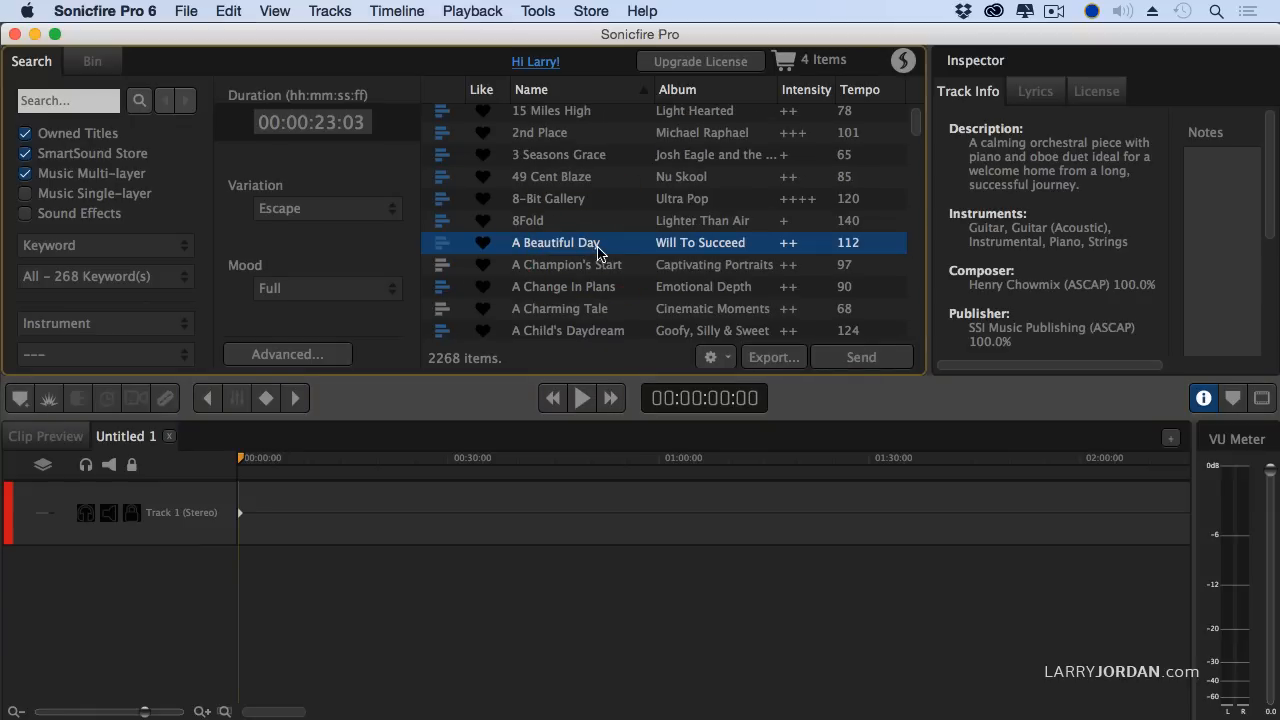
pyautogui.moveTo(632, 252)
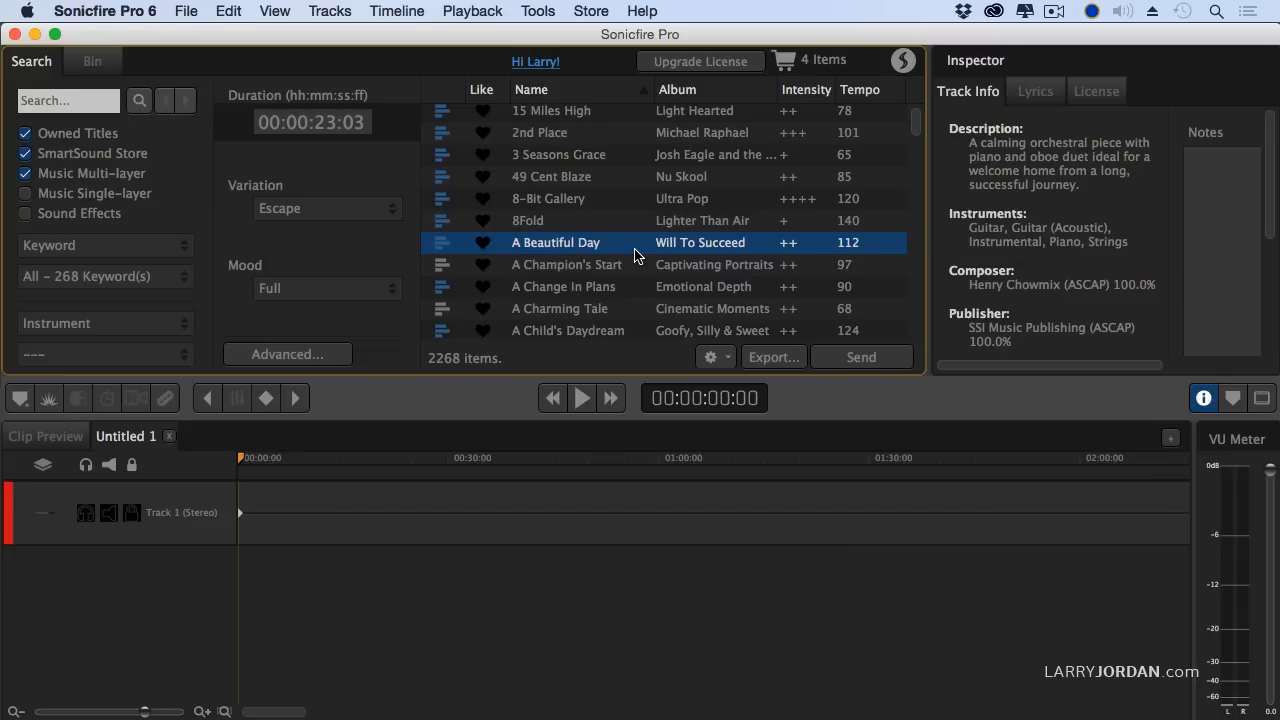
pyautogui.moveTo(684, 272)
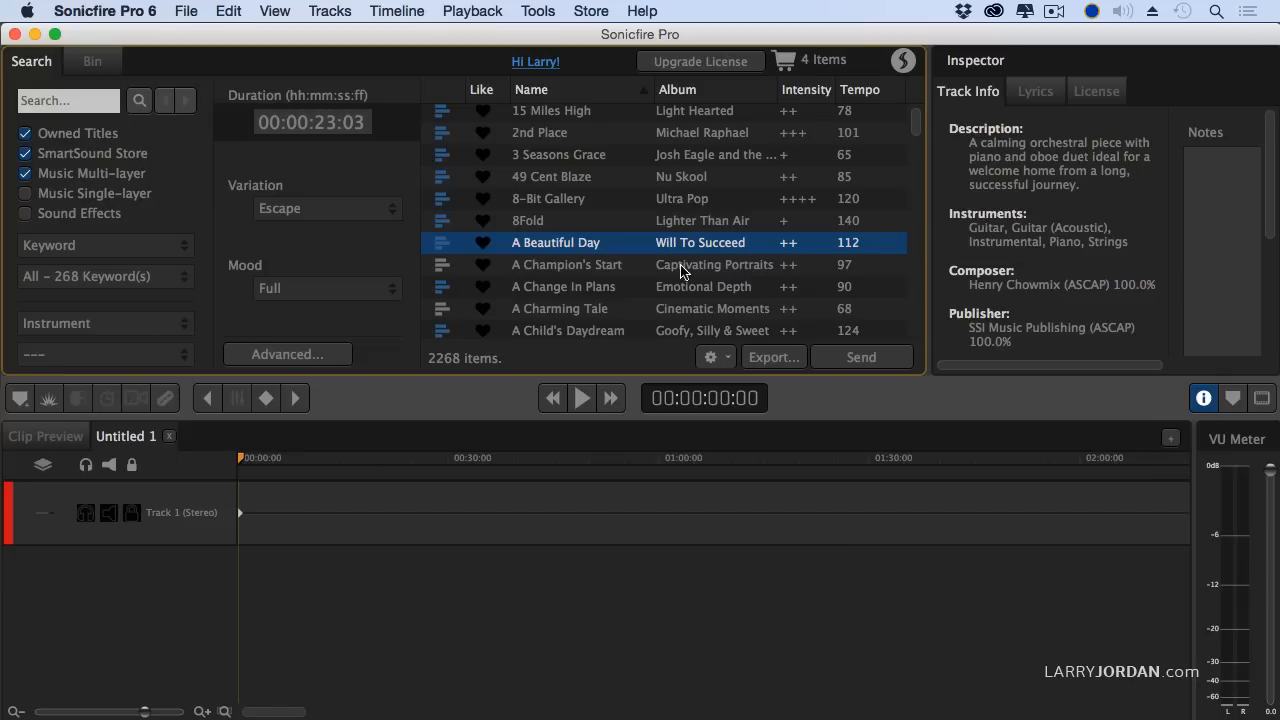
pyautogui.moveTo(888, 360)
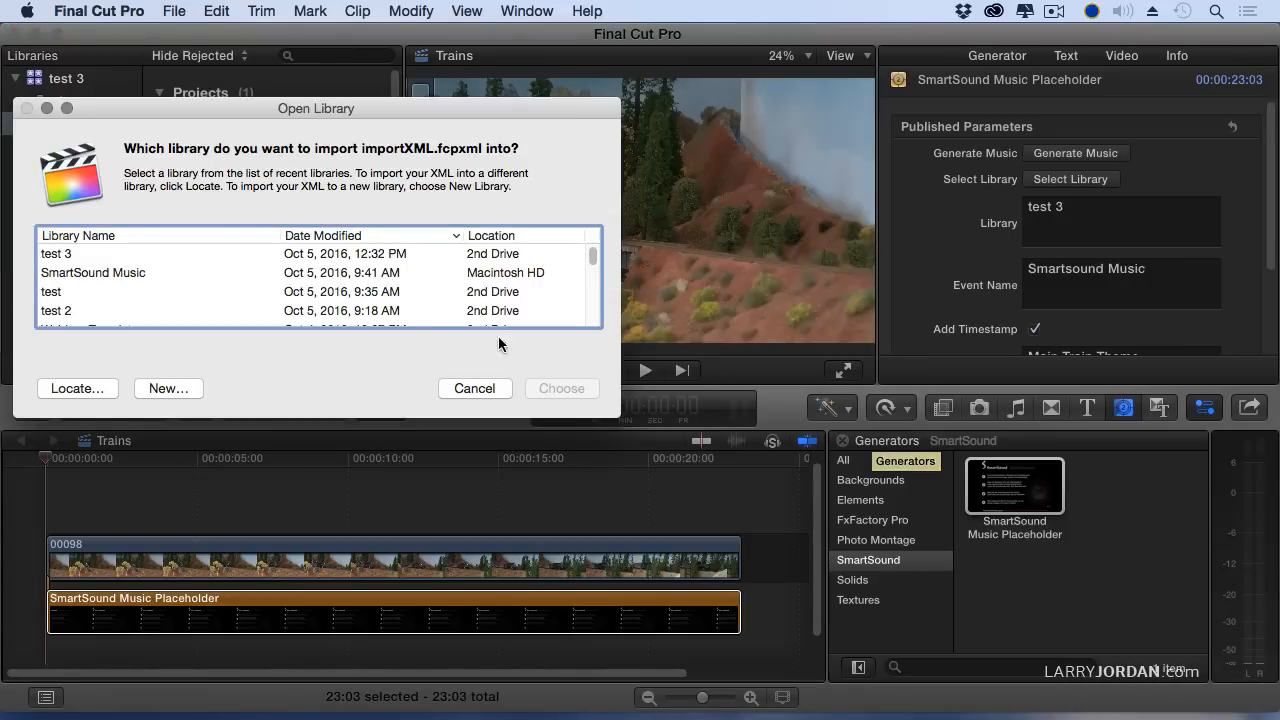
# - Import the music into the test 3 library and select the Main Train Theme clip
pyautogui.click(56, 252)
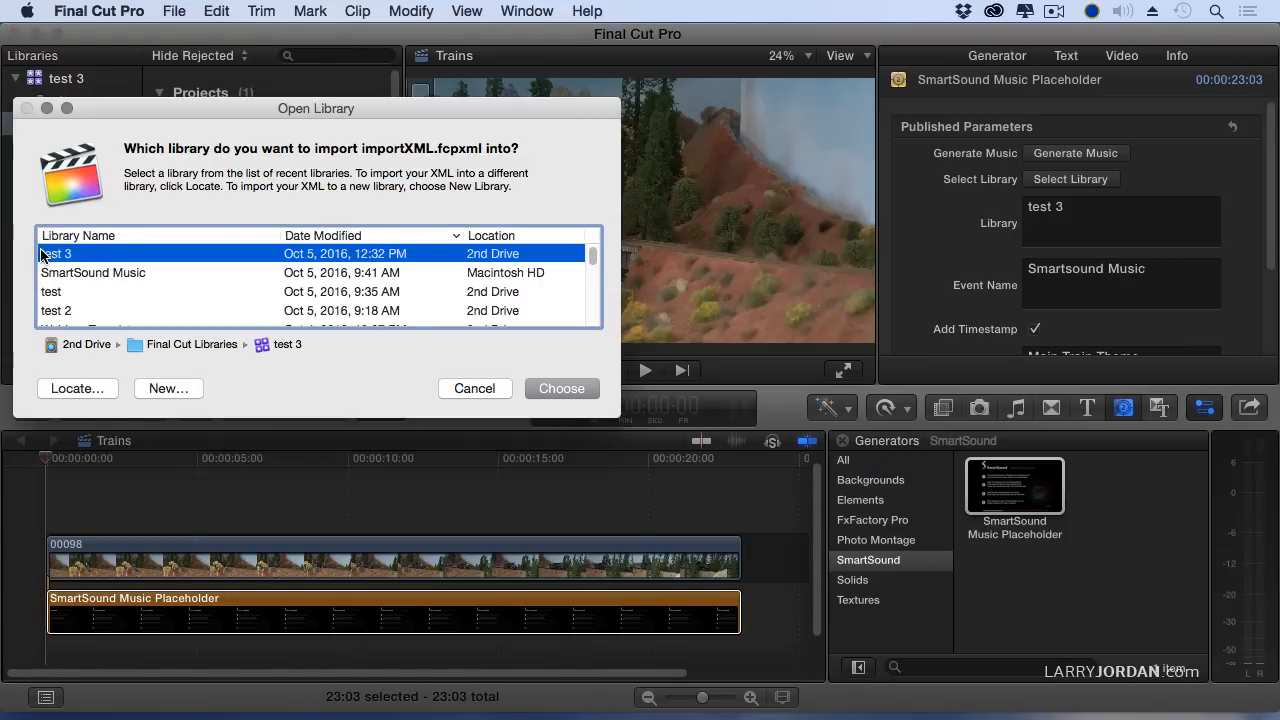
pyautogui.click(560, 388)
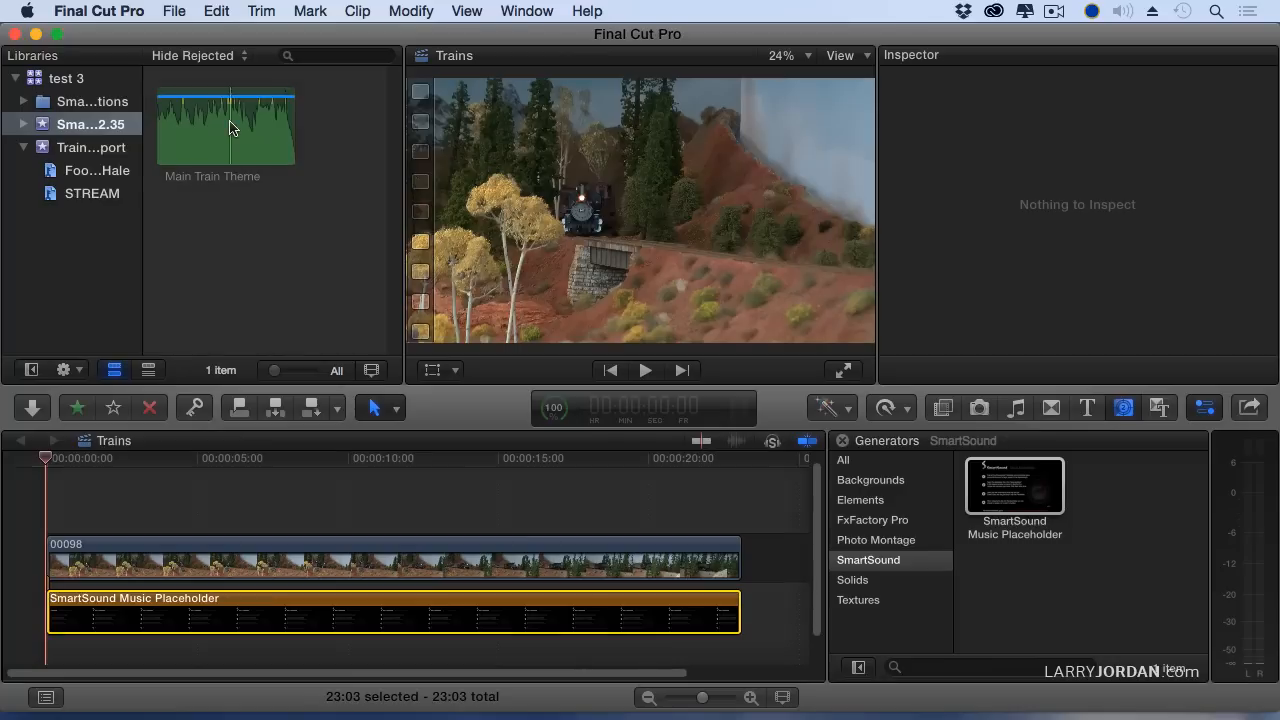
pyautogui.click(224, 124)
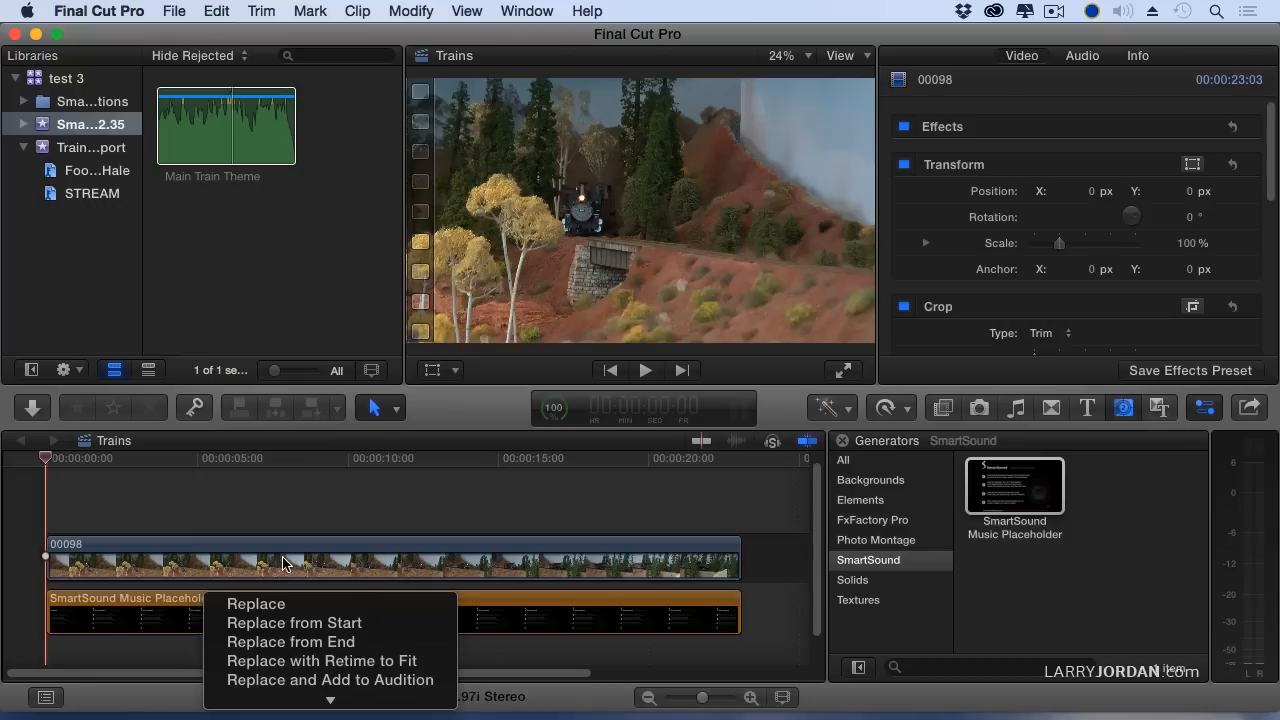
# - Swap the placeholder for the Main Train Theme clip and select it in the timeline
pyautogui.click(256, 604)
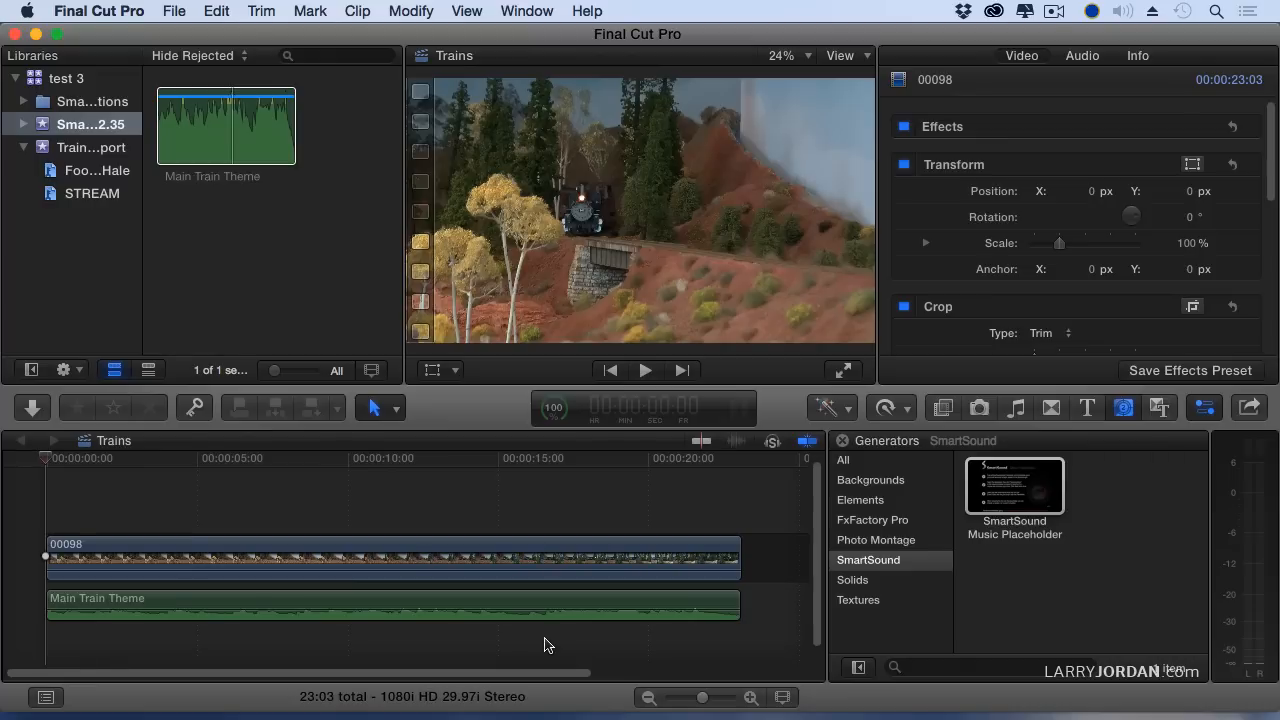
pyautogui.click(190, 458)
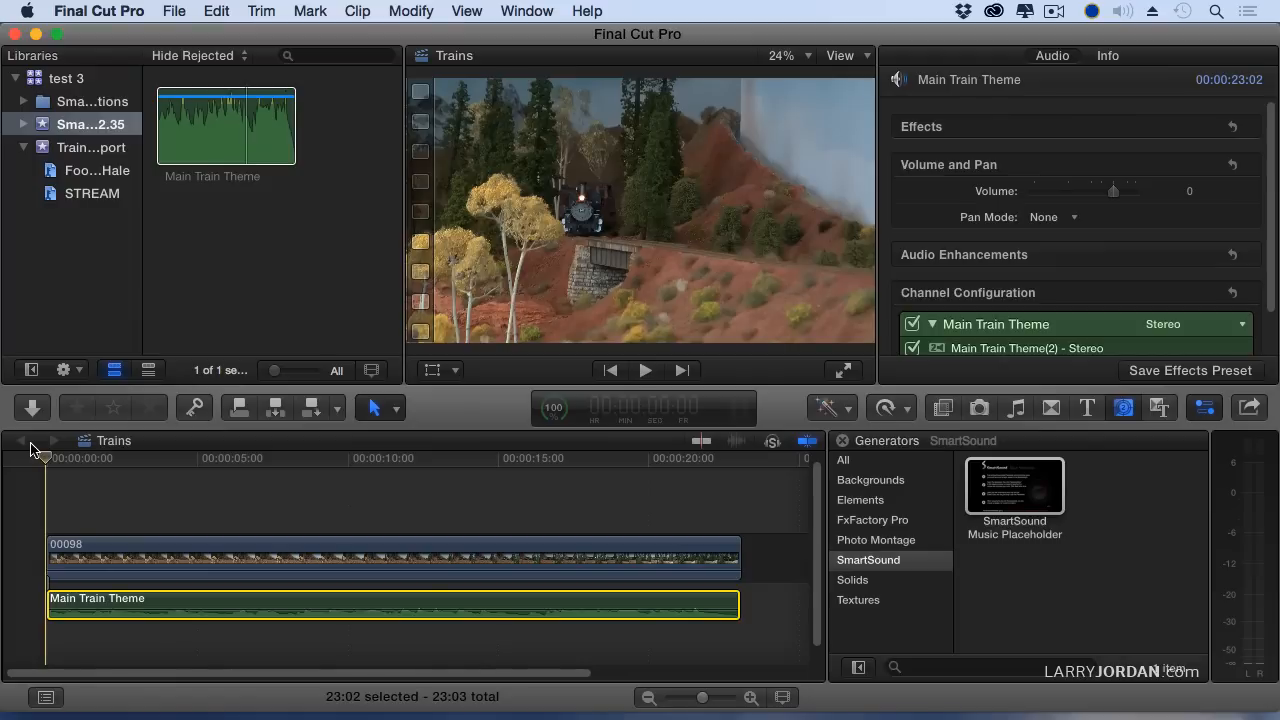
pyautogui.moveTo(32, 448)
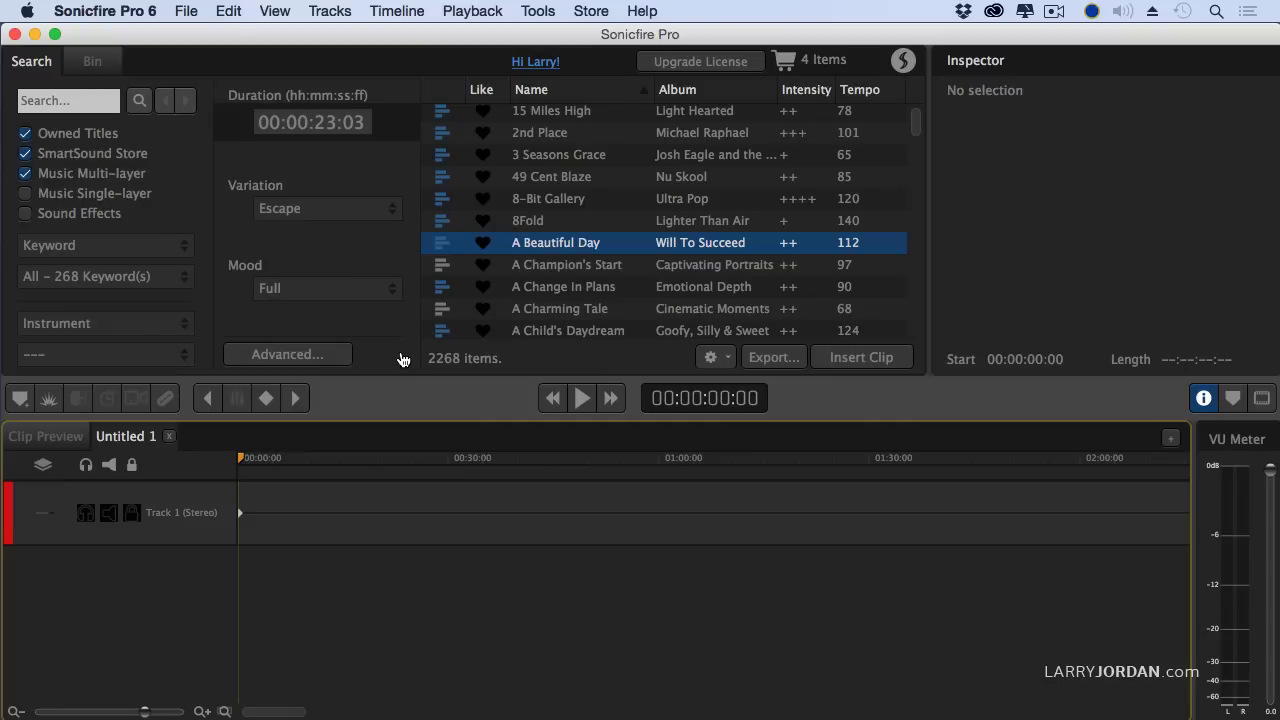
pyautogui.moveTo(456, 378)
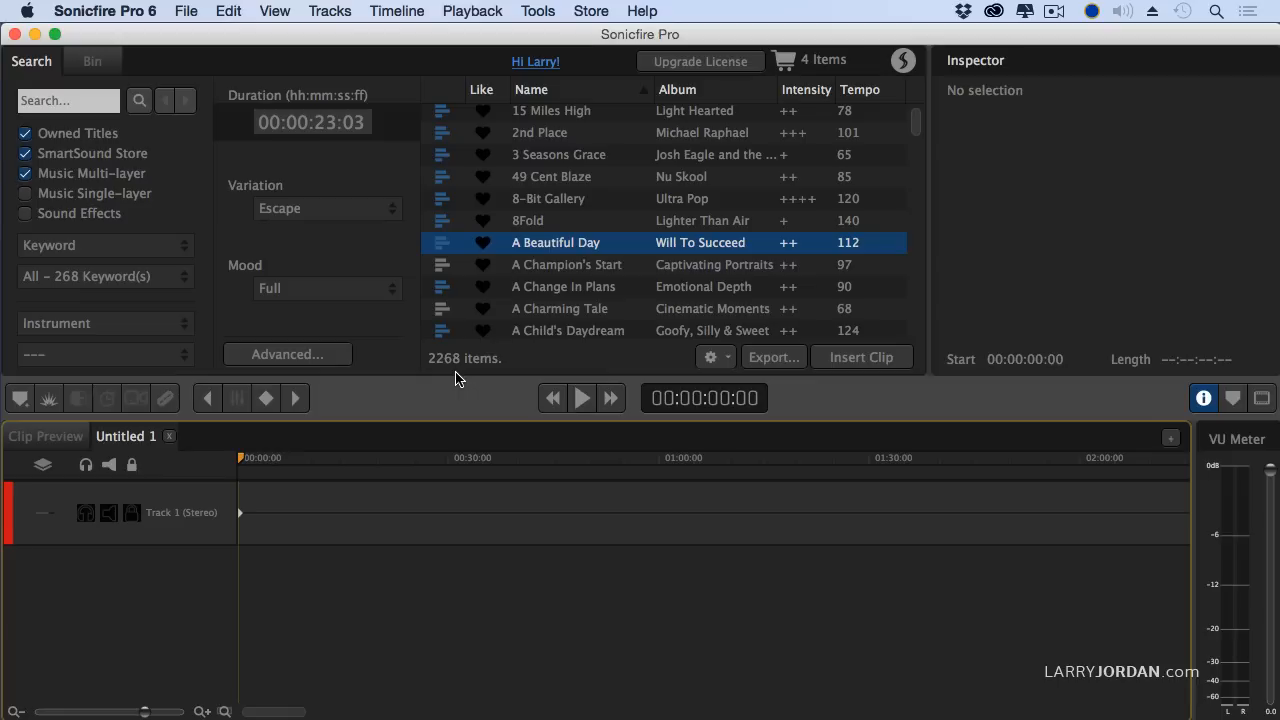
pyautogui.moveTo(500, 360)
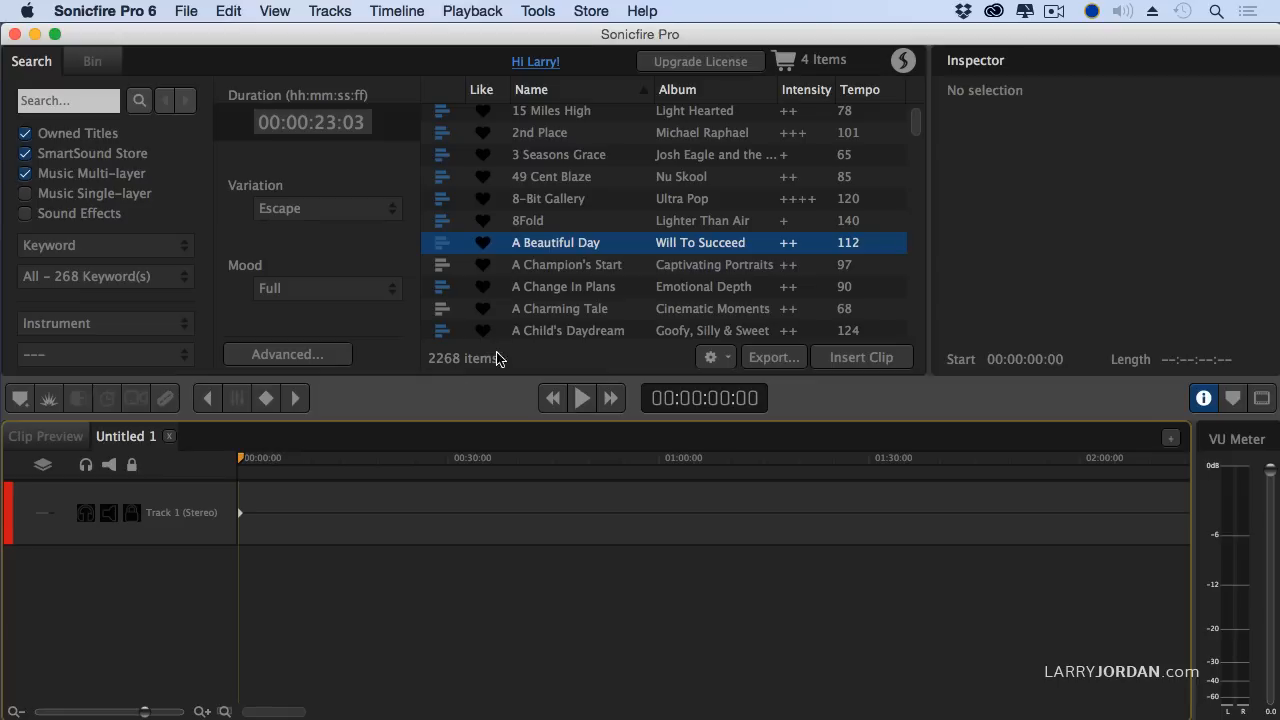
# - Choose A Child's Daydream and select the Duration field to enter 00:00:14:15
pyautogui.click(568, 328)
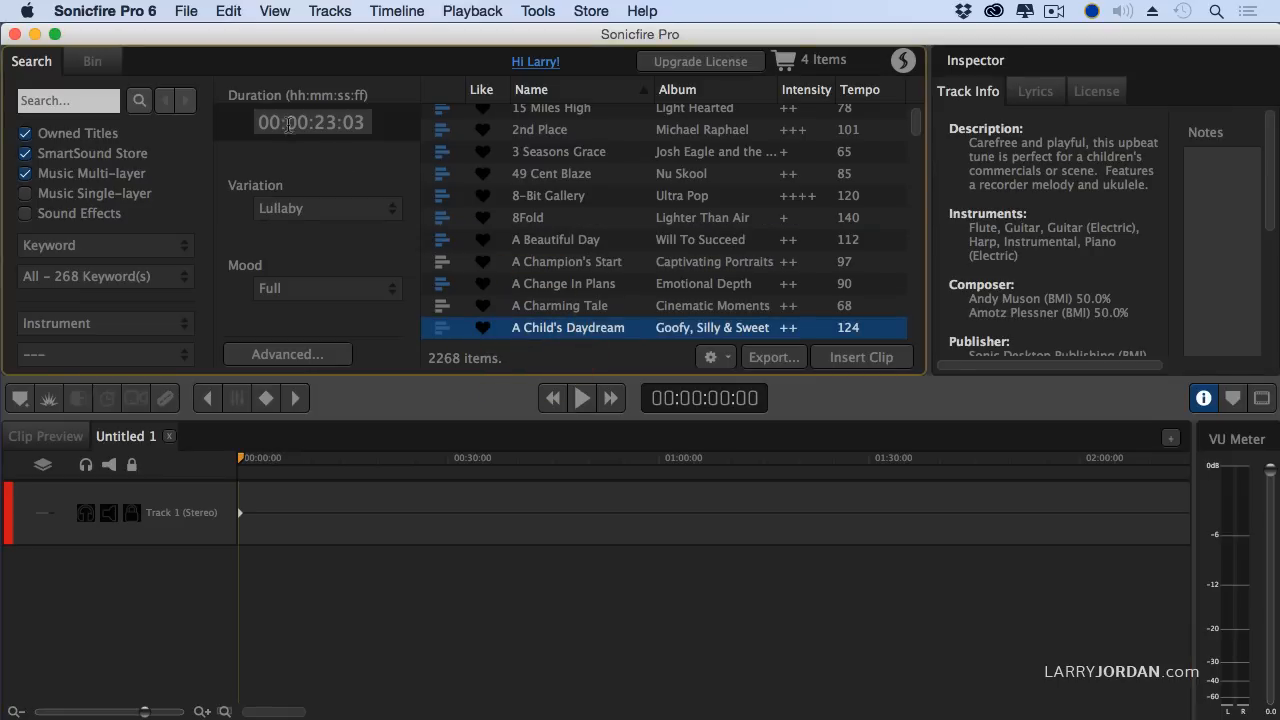
pyautogui.tripleClick(312, 122)
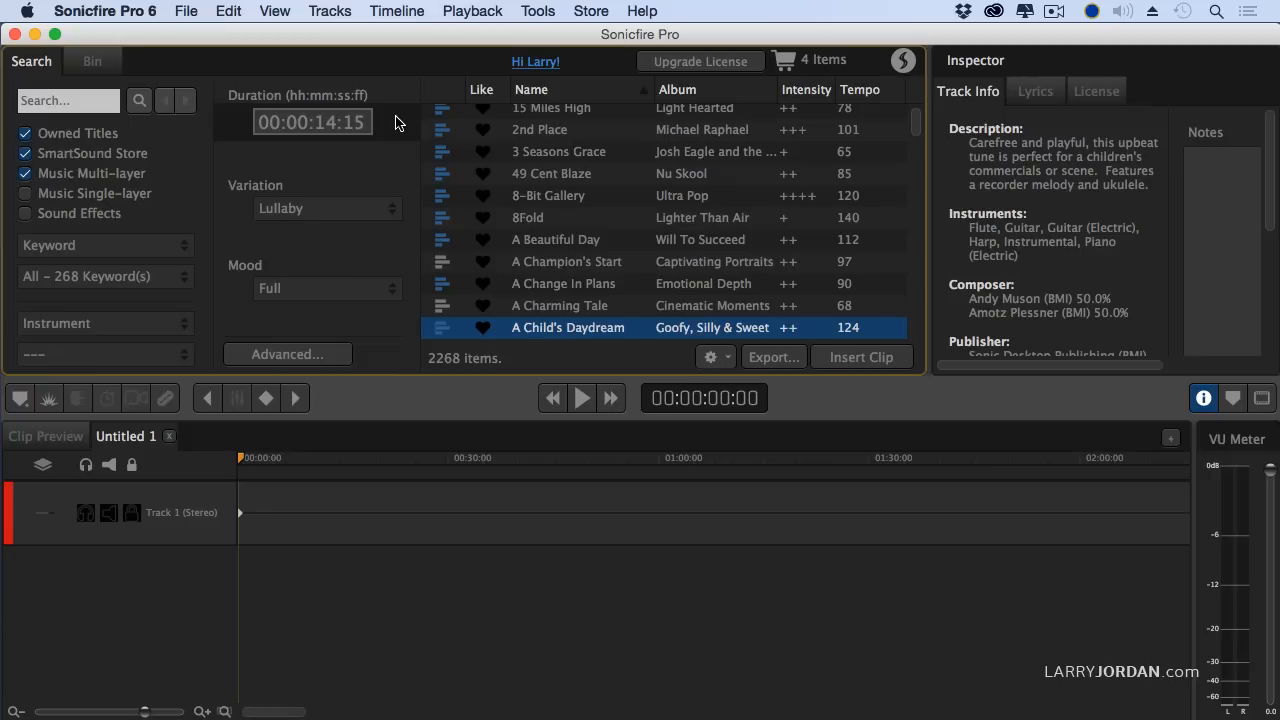
pyautogui.moveTo(444, 184)
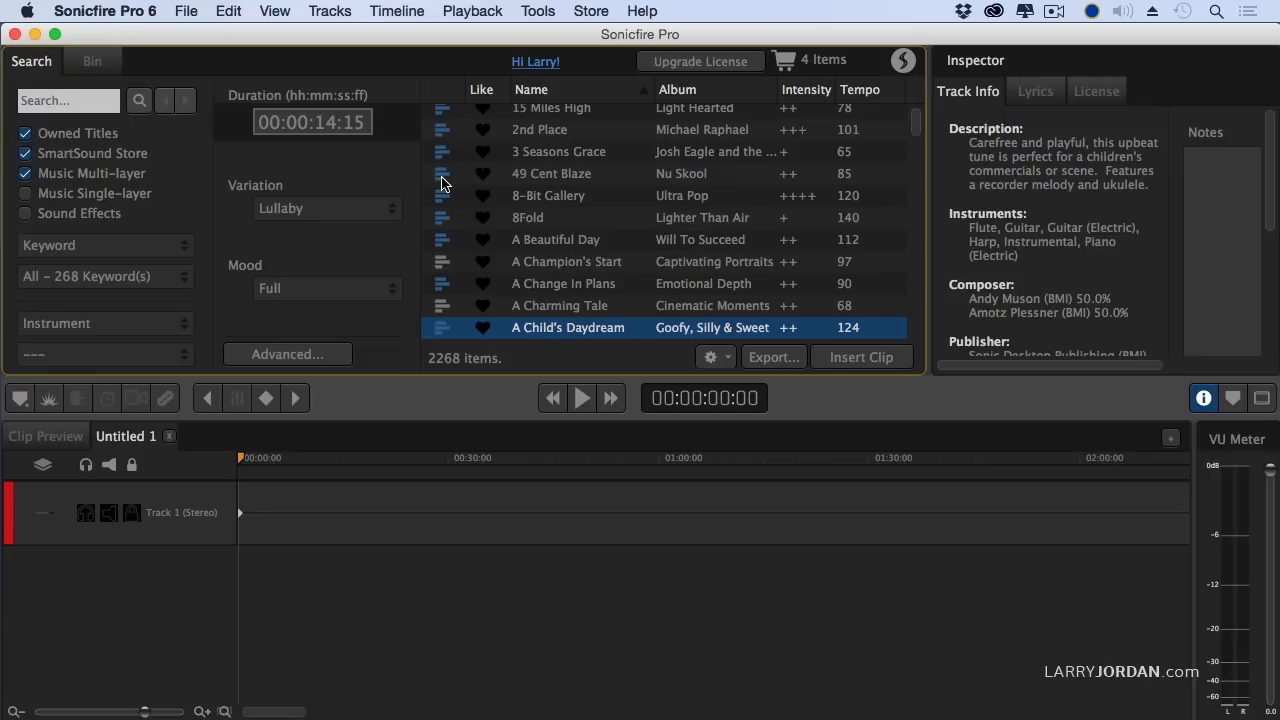
# - Choose the 49 Cent Blaze track with its Thug variation
pyautogui.click(552, 172)
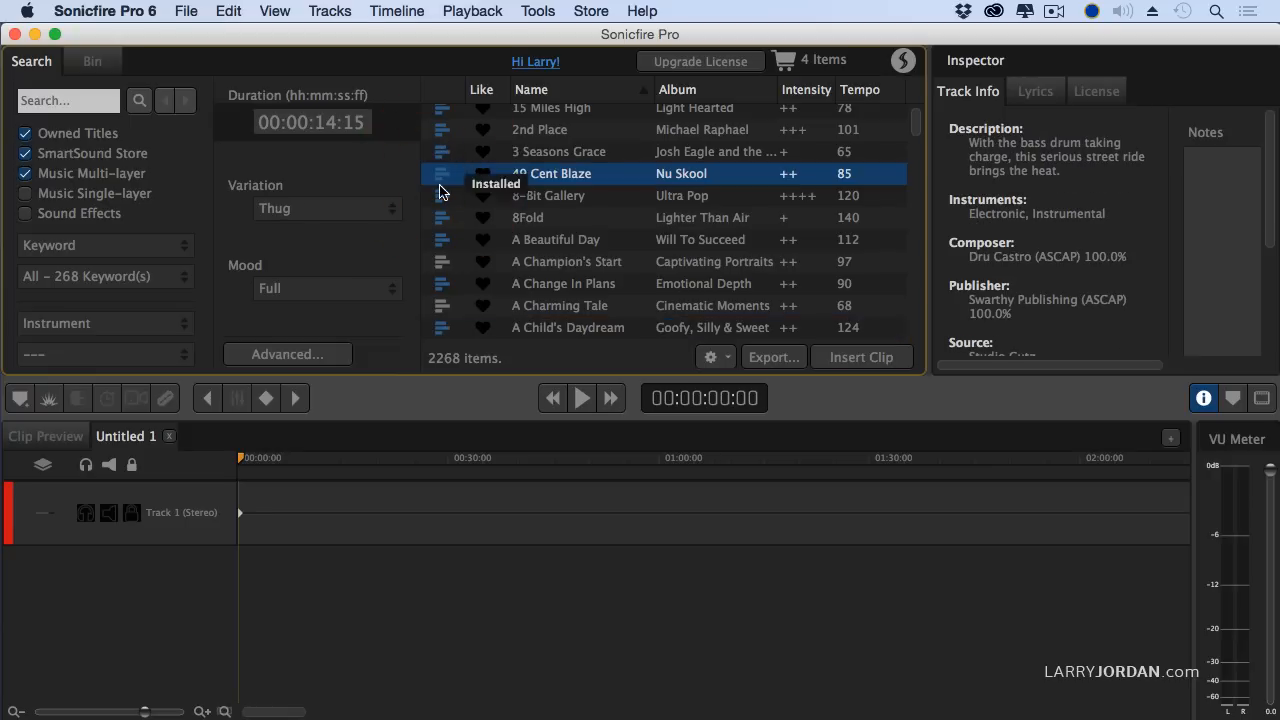
pyautogui.moveTo(452, 256)
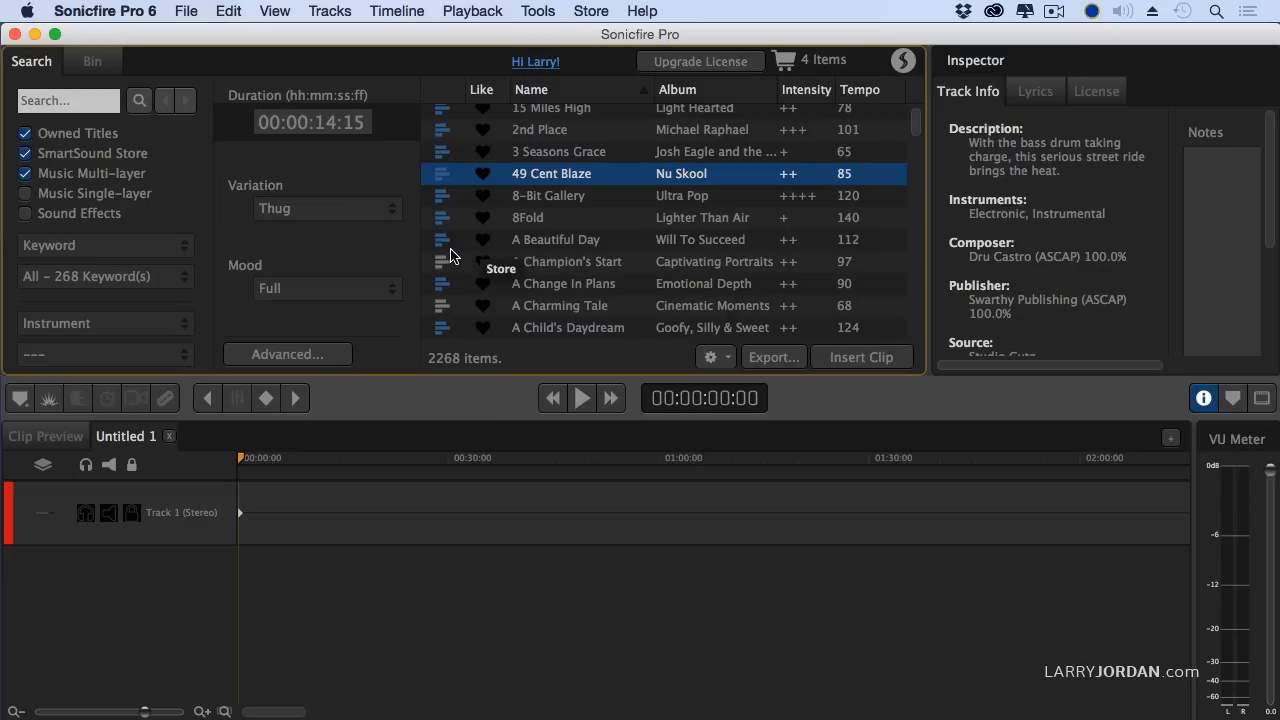
pyautogui.moveTo(456, 248)
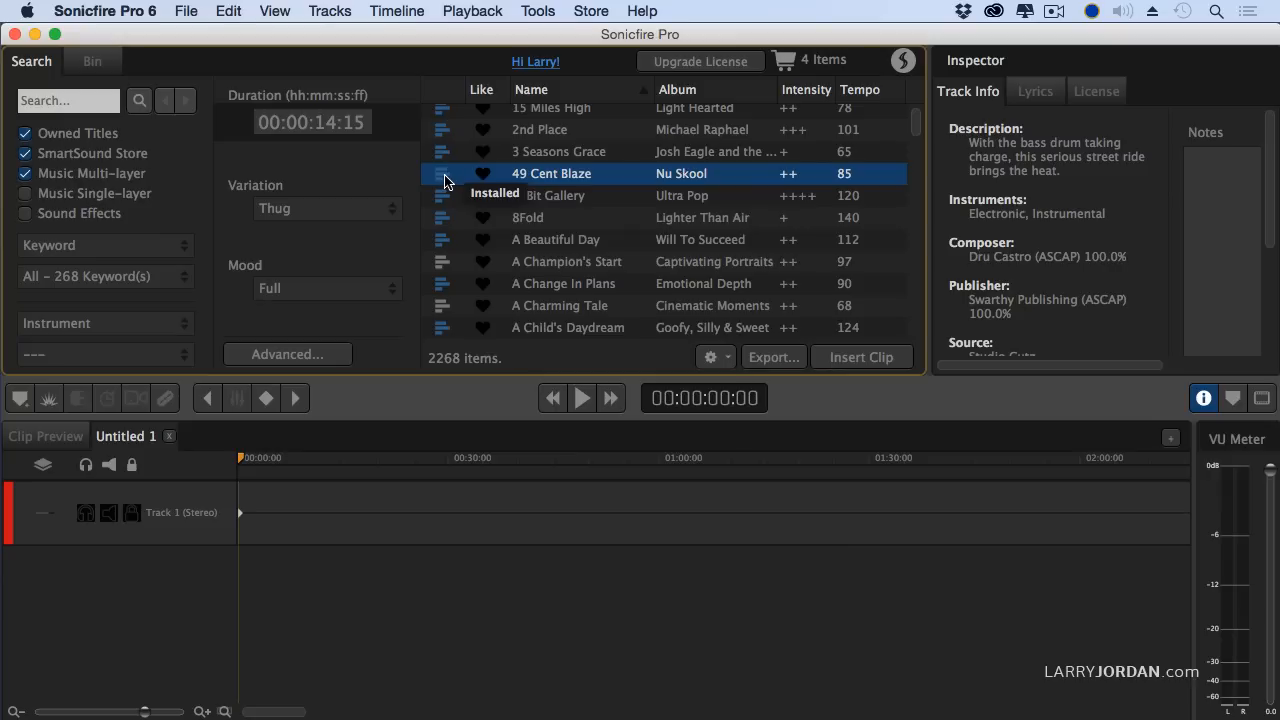
# - Show the Mood choices for 49 Cent Blaze, such as Background, Dialog and Drums Only
pyautogui.click(328, 288)
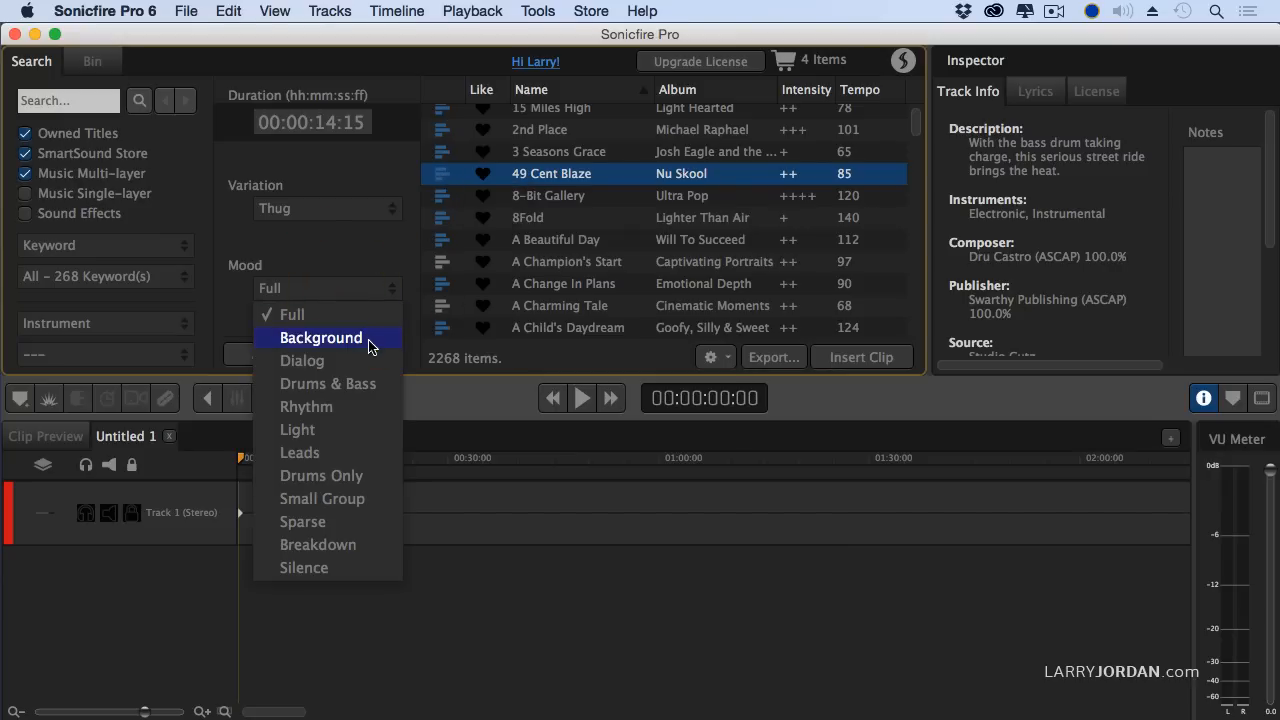
pyautogui.moveTo(328, 384)
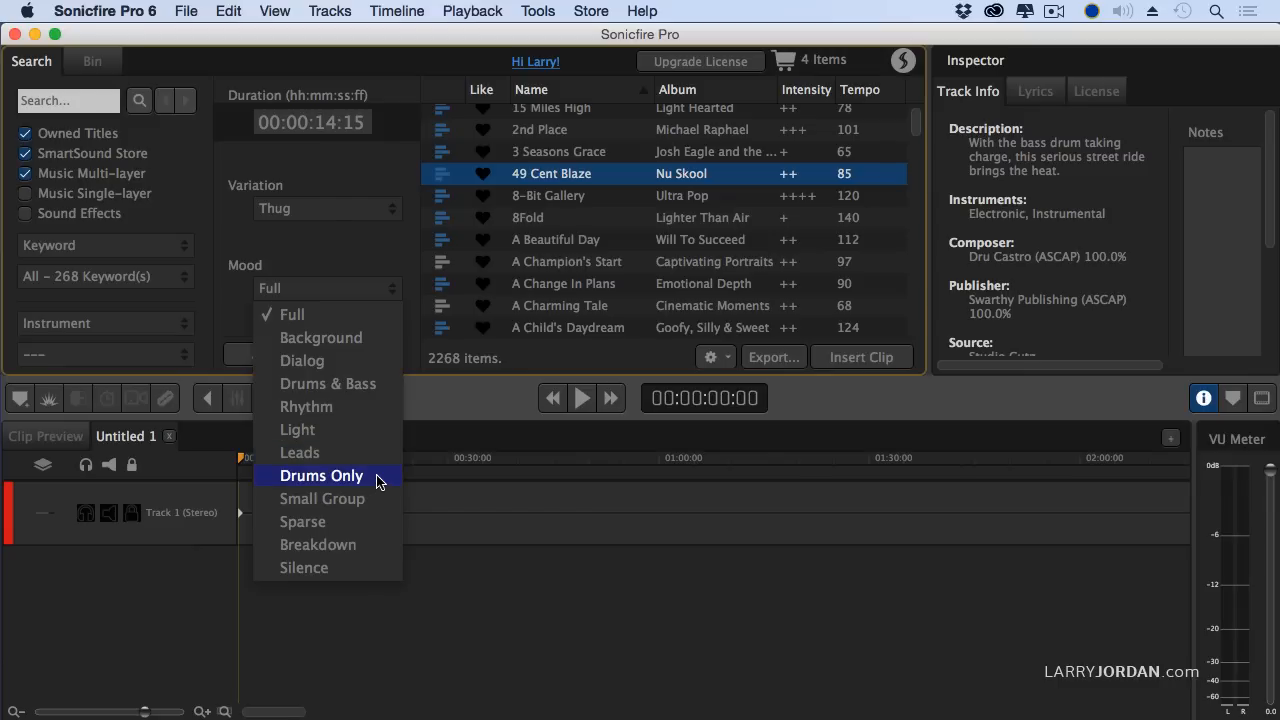
pyautogui.moveTo(356, 360)
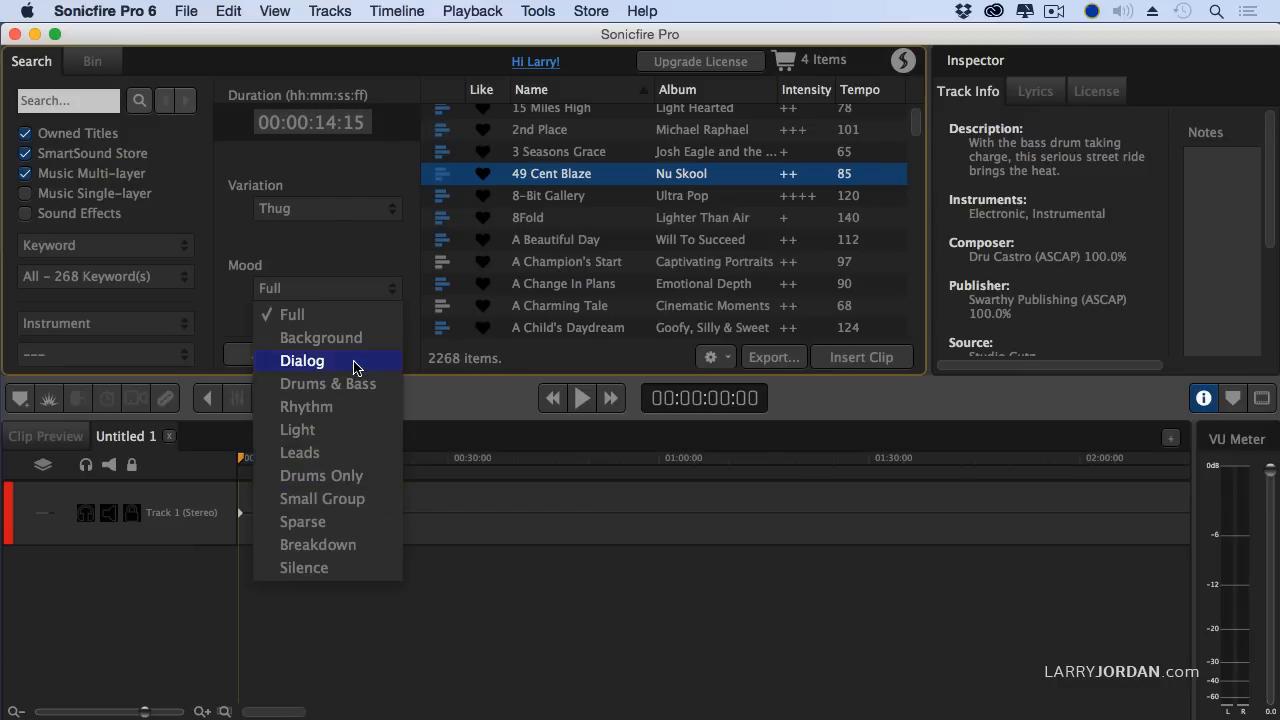
pyautogui.moveTo(320, 336)
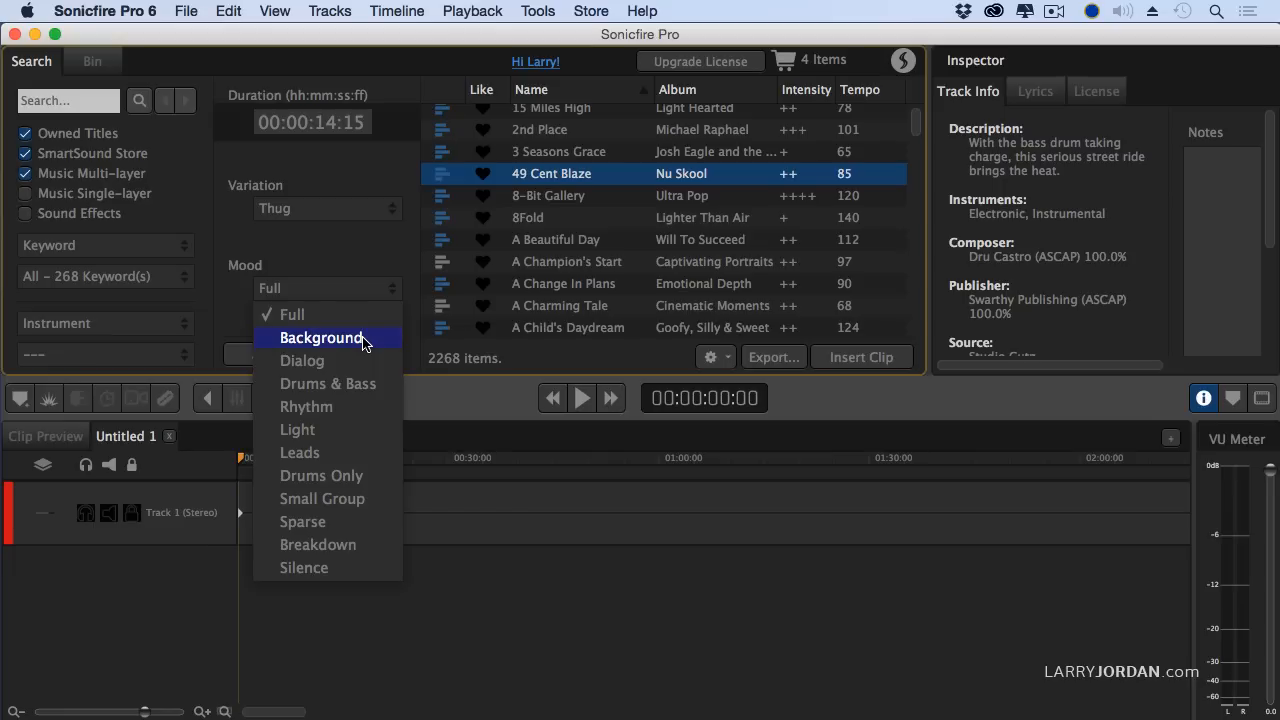